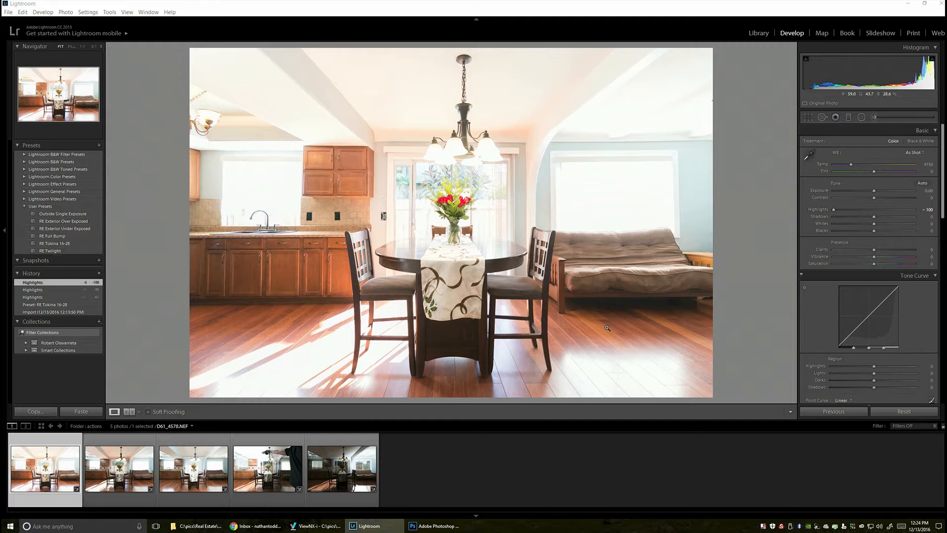
pyautogui.moveTo(612, 326)
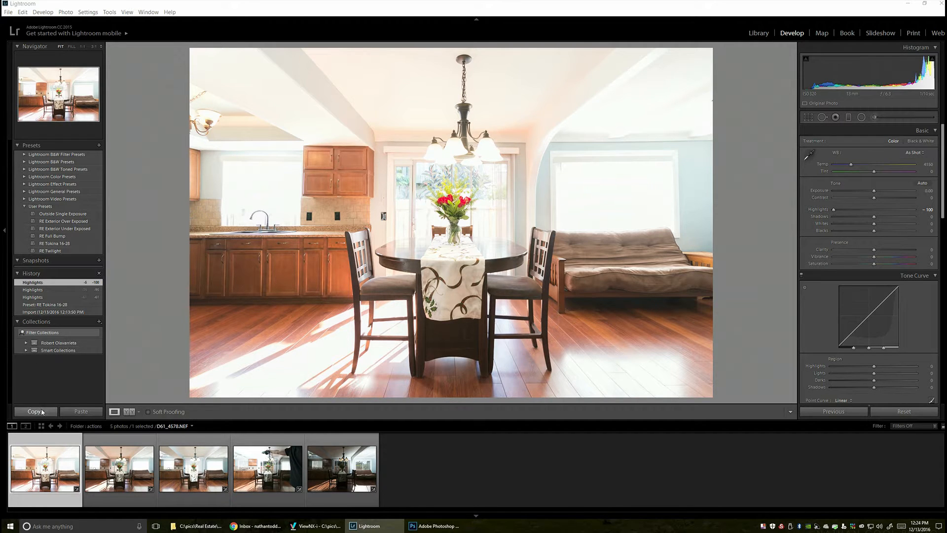
# - Copy the first kitchen photo's develop settings and paste them onto the second photo
pyautogui.click(34, 411)
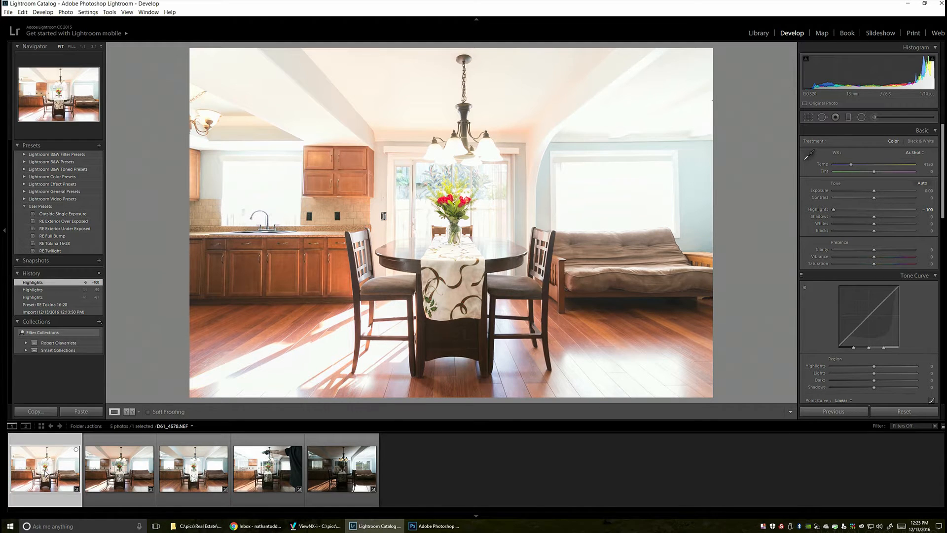
pyautogui.click(119, 468)
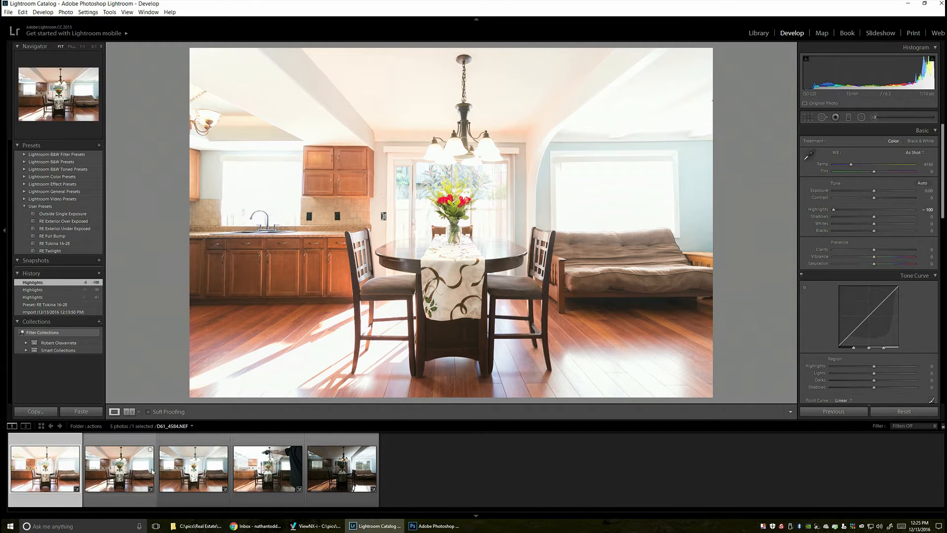
pyautogui.click(80, 411)
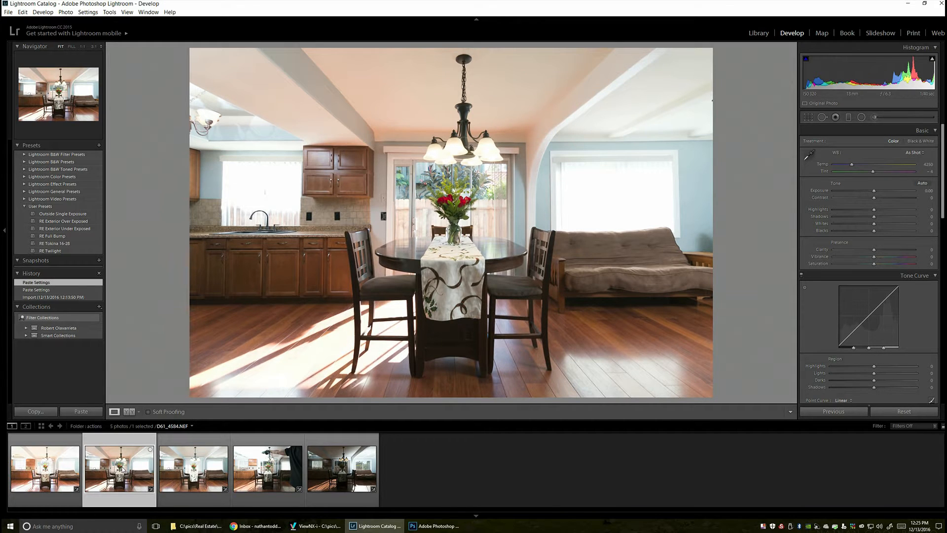
# - Browse the third, fourth and darker fifth photos, then return to the earlier shots
pyautogui.click(193, 468)
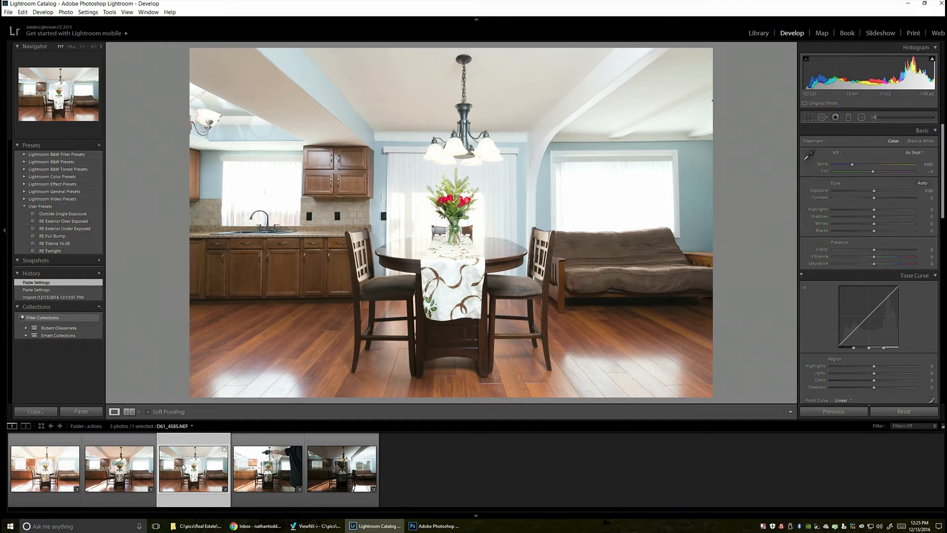
pyautogui.moveTo(309, 343)
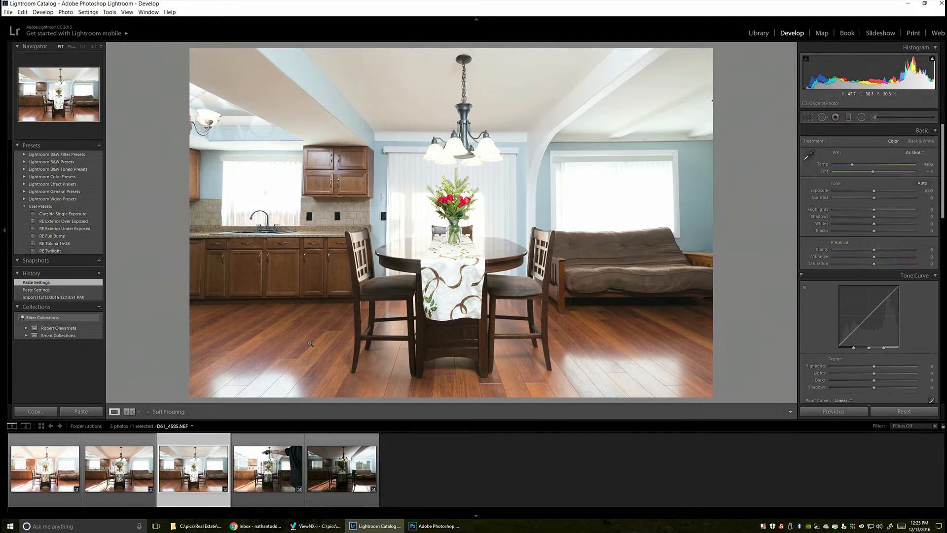
pyautogui.moveTo(304, 420)
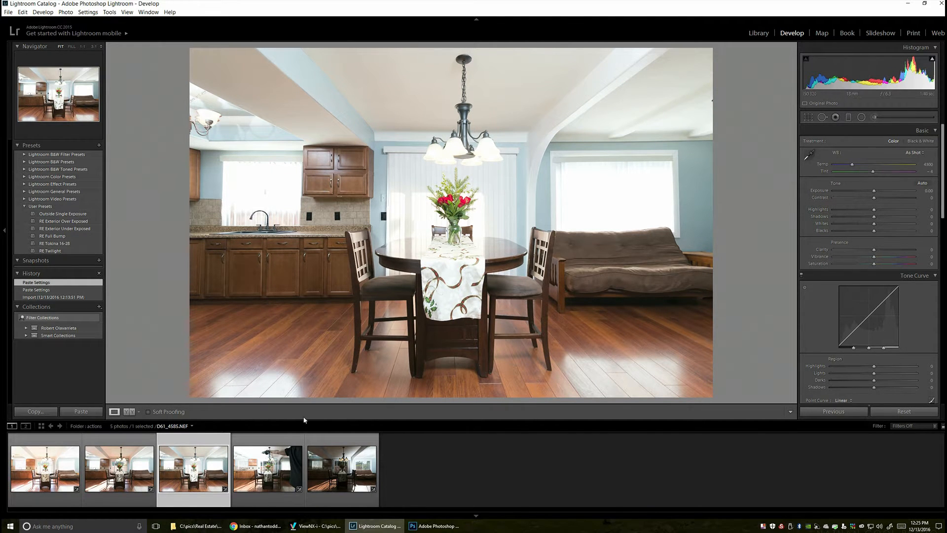
pyautogui.click(268, 467)
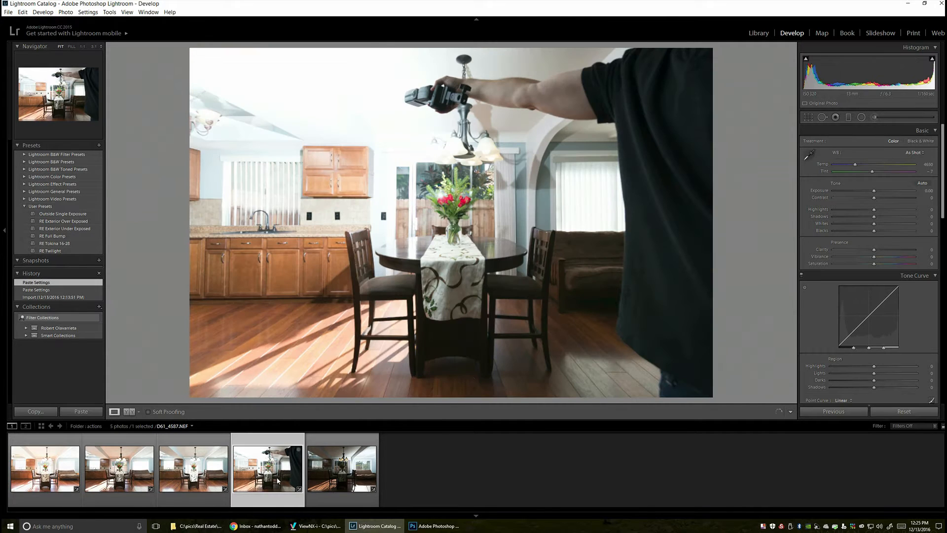
pyautogui.click(342, 465)
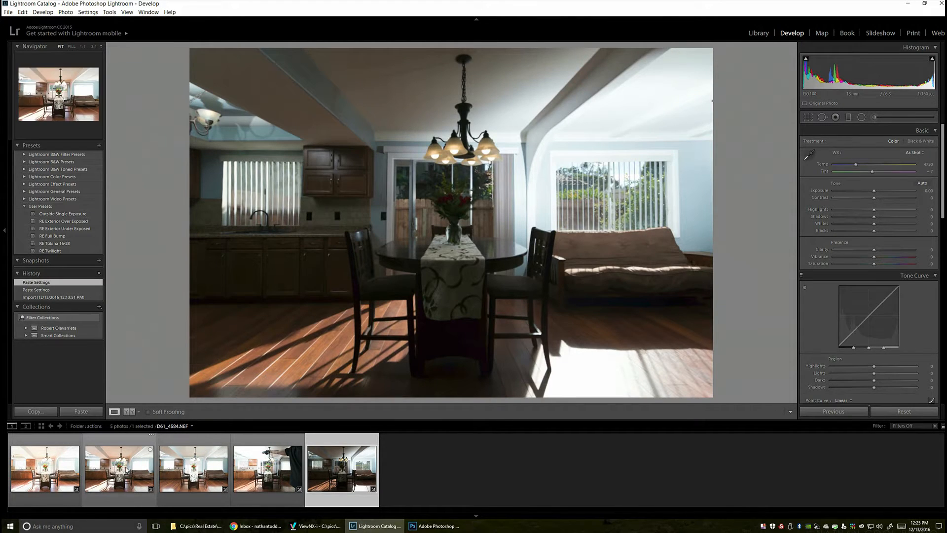
pyautogui.click(119, 468)
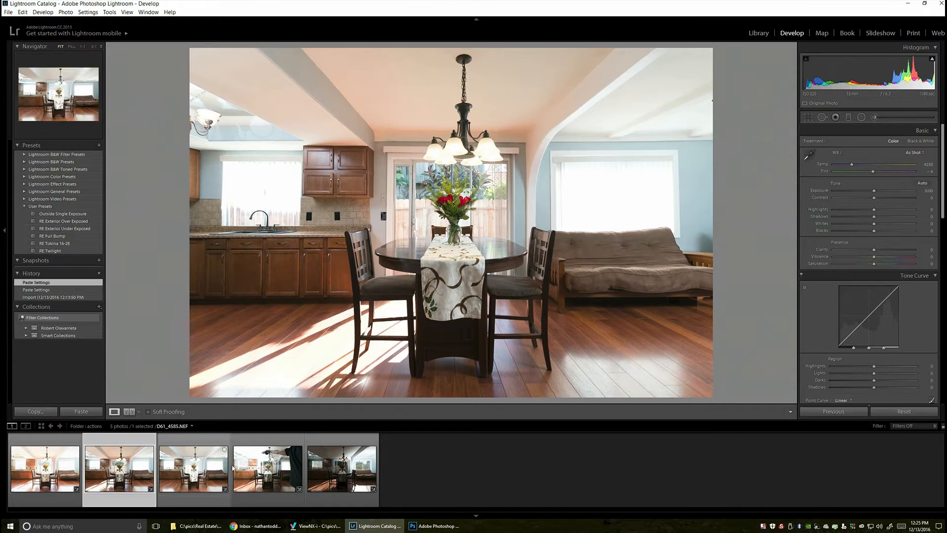
pyautogui.click(193, 468)
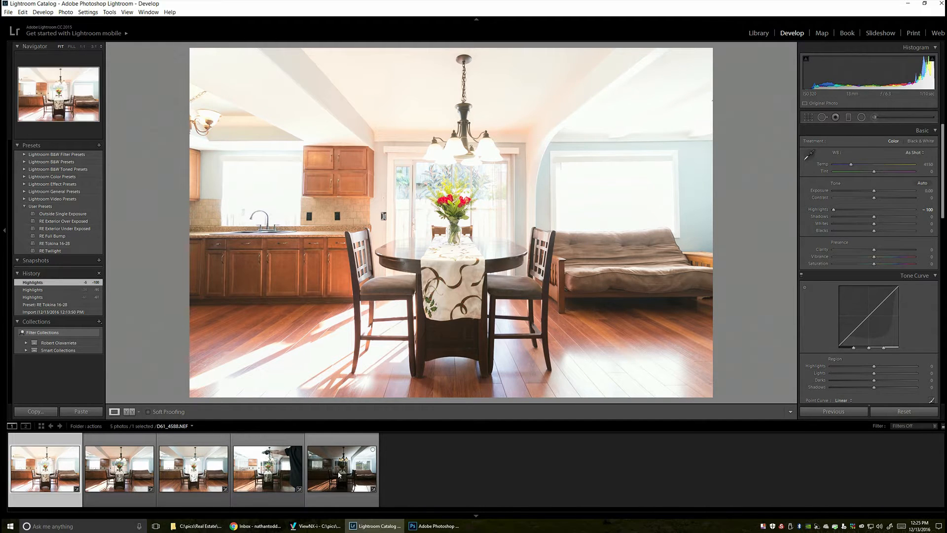
# - Send the five selected kitchen photos to Photoshop from the filmstrip's right-click Edit In menu
pyautogui.rightClick(340, 467)
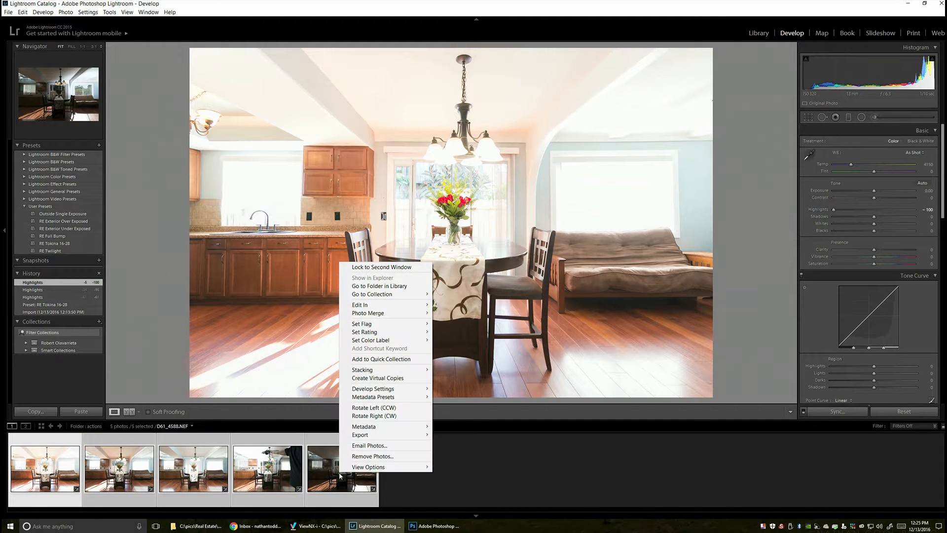
pyautogui.moveTo(390, 307)
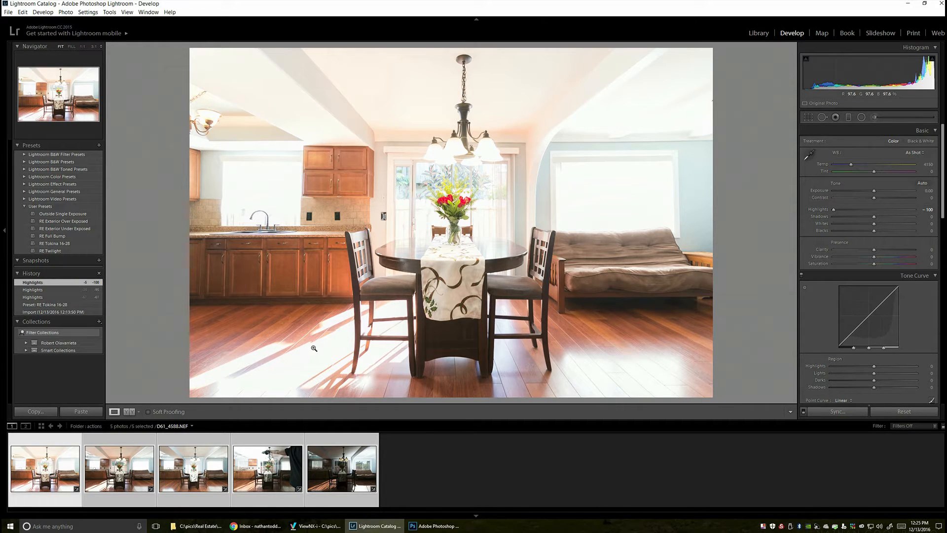
pyautogui.click(433, 526)
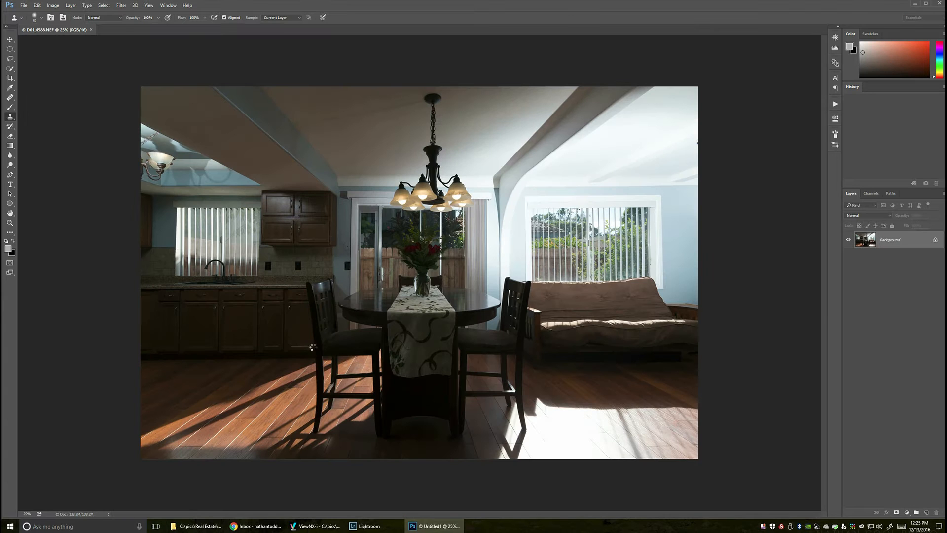
# - Use Photoshop's top menus while all five brackets load and stack into one aligned layered document
pyautogui.click(917, 512)
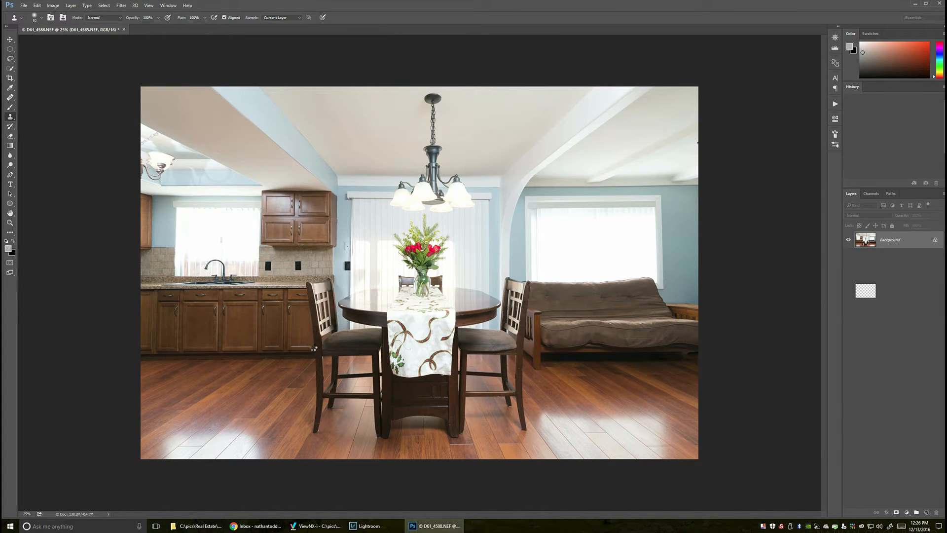
pyautogui.click(169, 30)
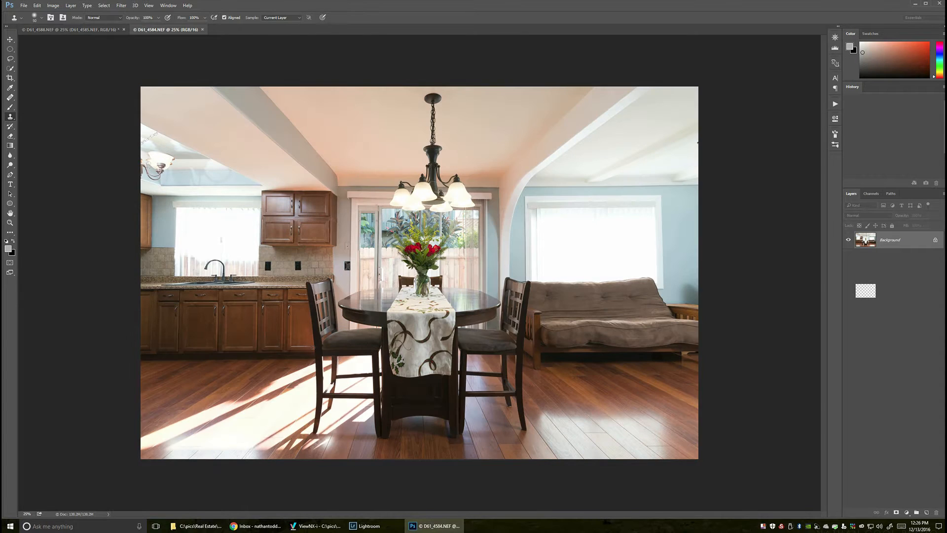
pyautogui.click(202, 29)
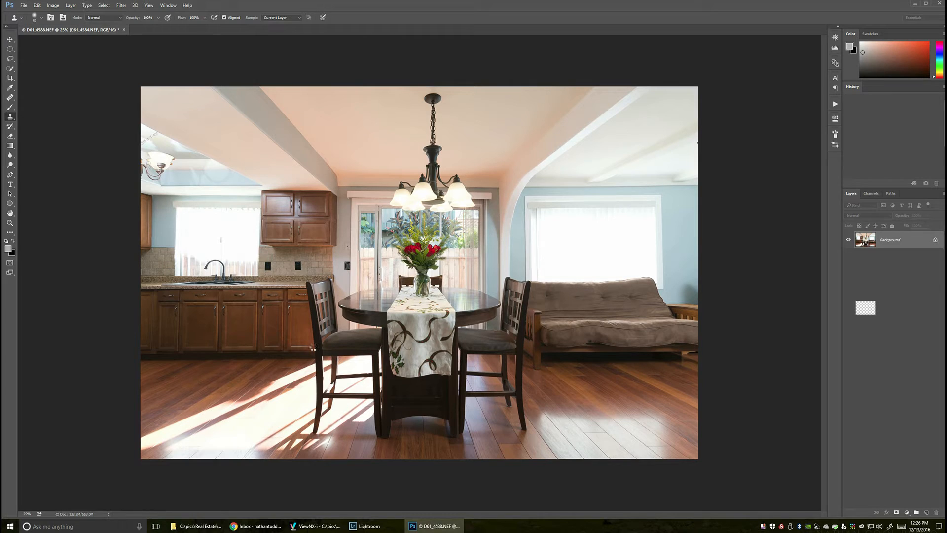
pyautogui.click(169, 29)
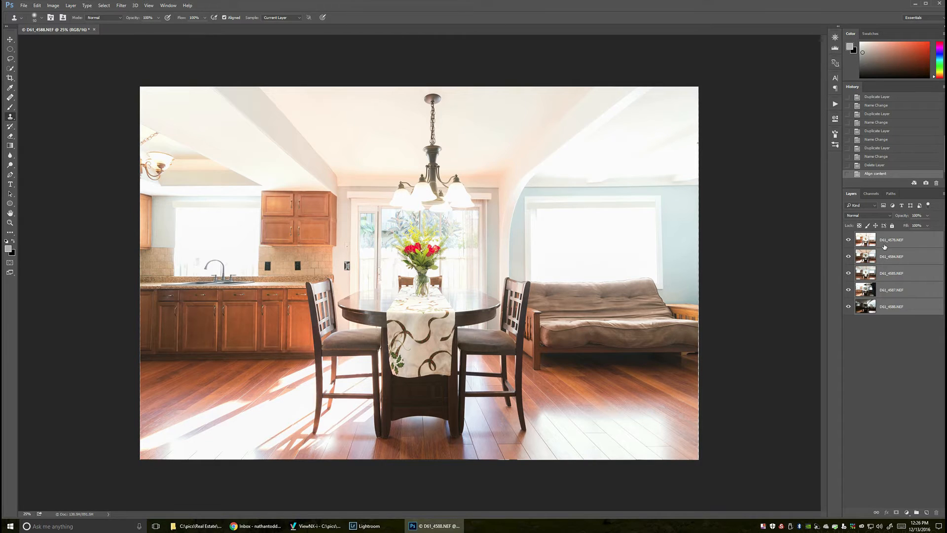
pyautogui.click(890, 239)
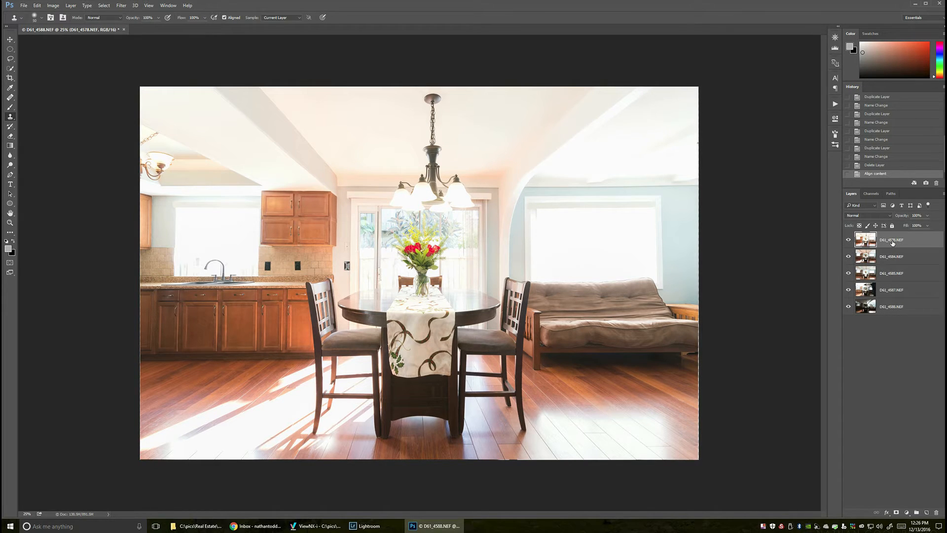
pyautogui.moveTo(890, 242)
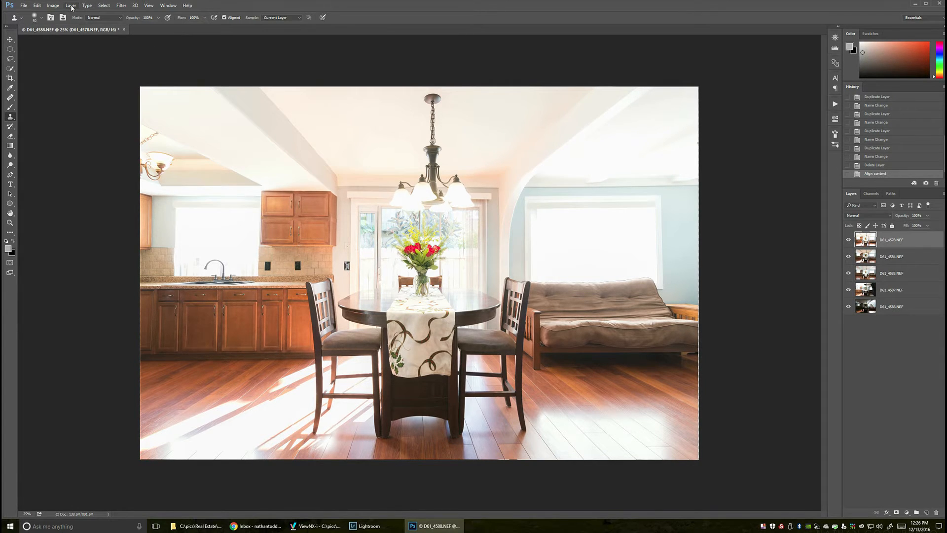
pyautogui.click(71, 6)
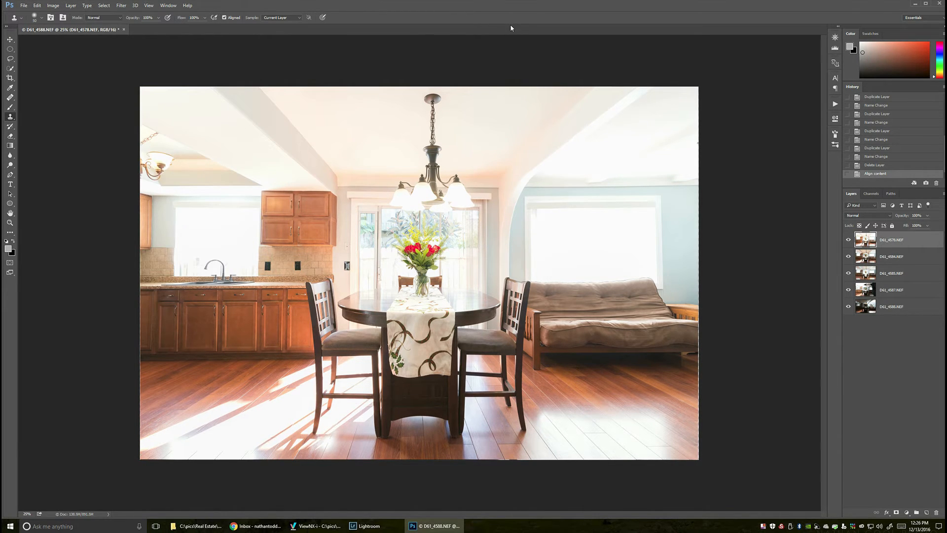
pyautogui.moveTo(770, 115)
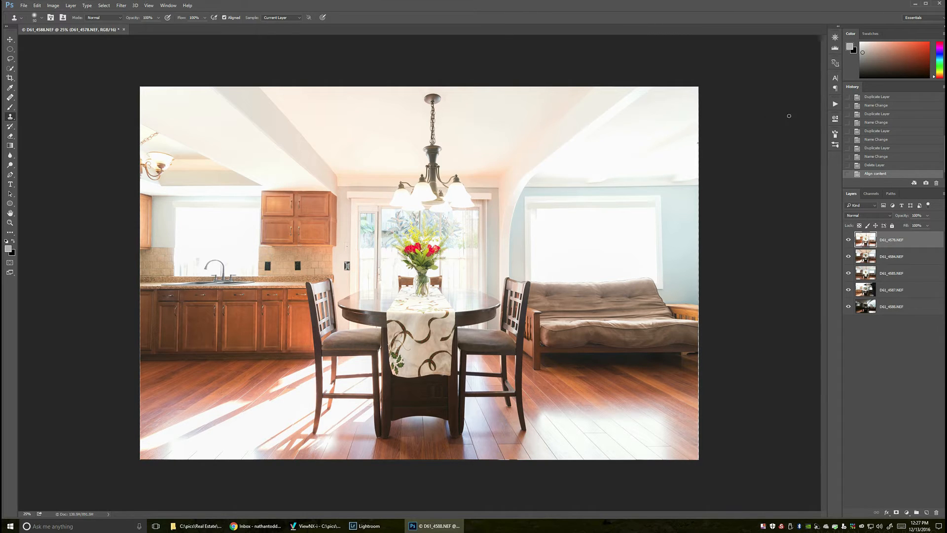
pyautogui.moveTo(835, 105)
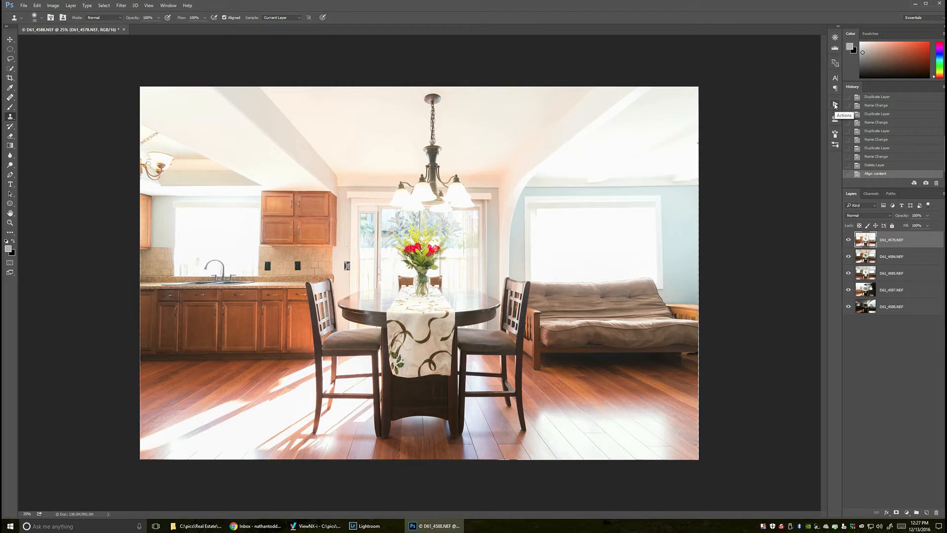
# - Reopen the Actions panel from the Window menu to list MLS Resize Bicubic and other actions
pyautogui.click(835, 104)
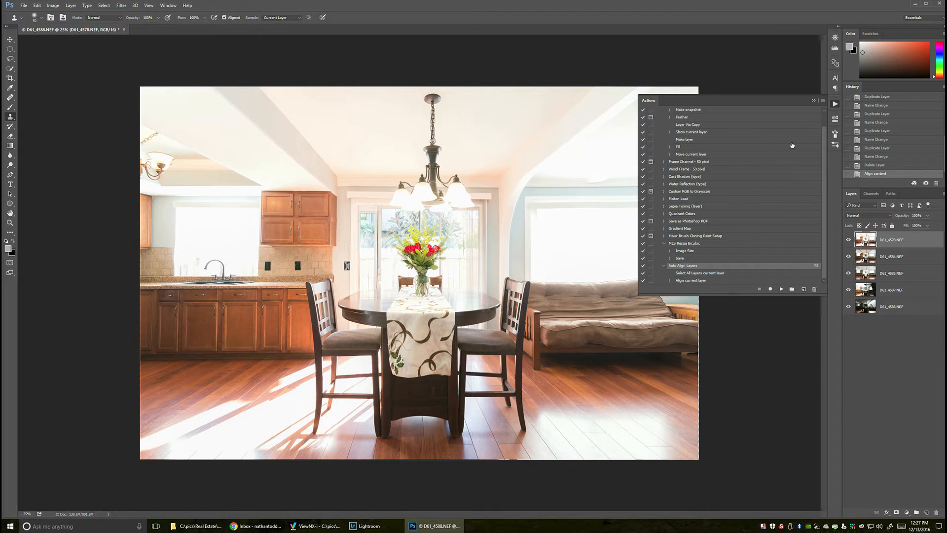
pyautogui.moveTo(825, 218)
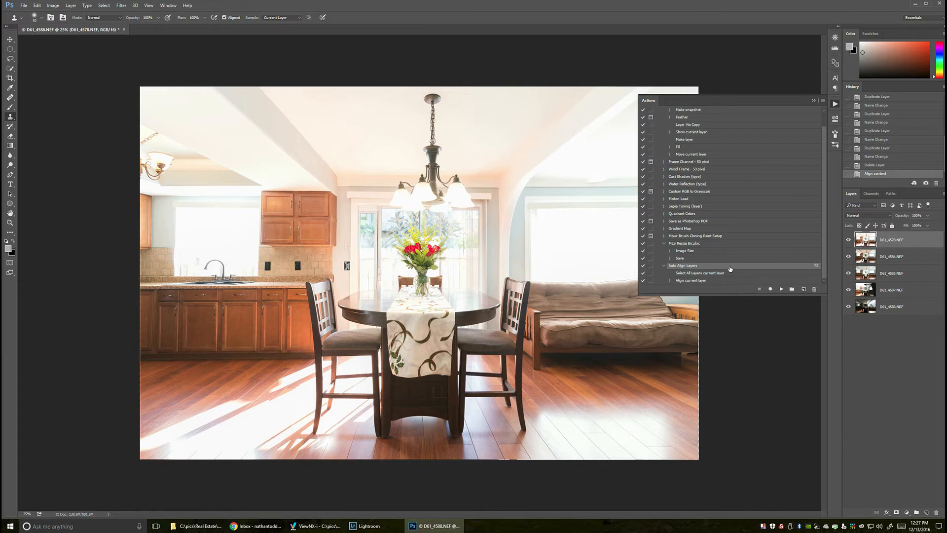
pyautogui.moveTo(692, 245)
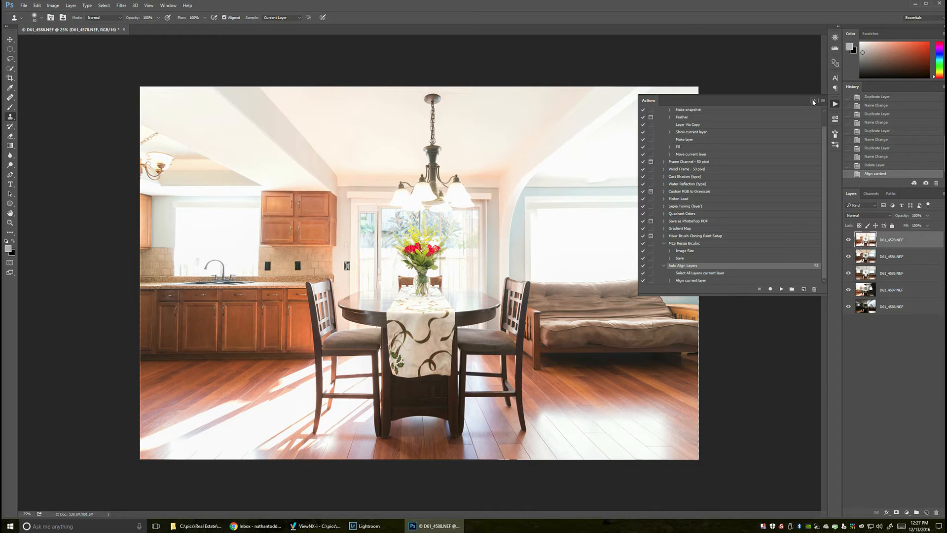
pyautogui.click(814, 100)
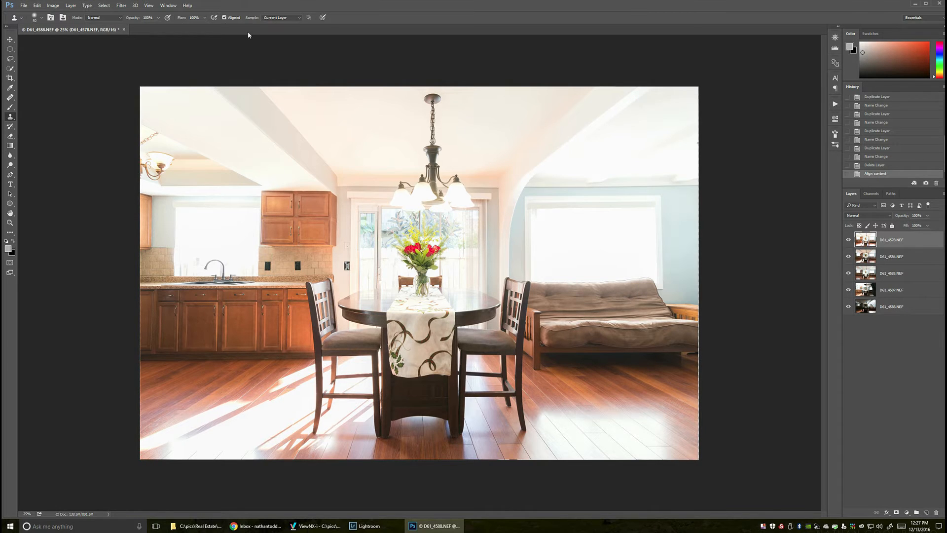
pyautogui.click(169, 5)
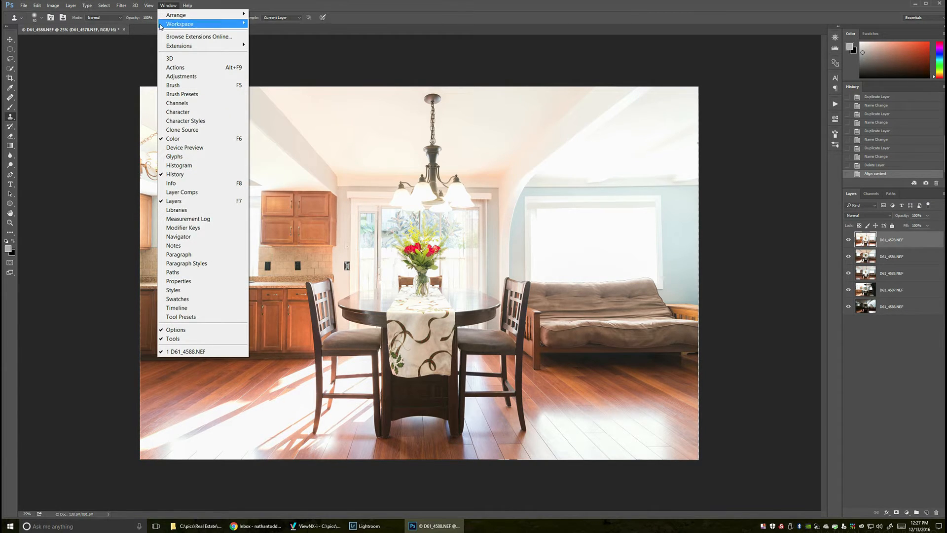
pyautogui.moveTo(181, 67)
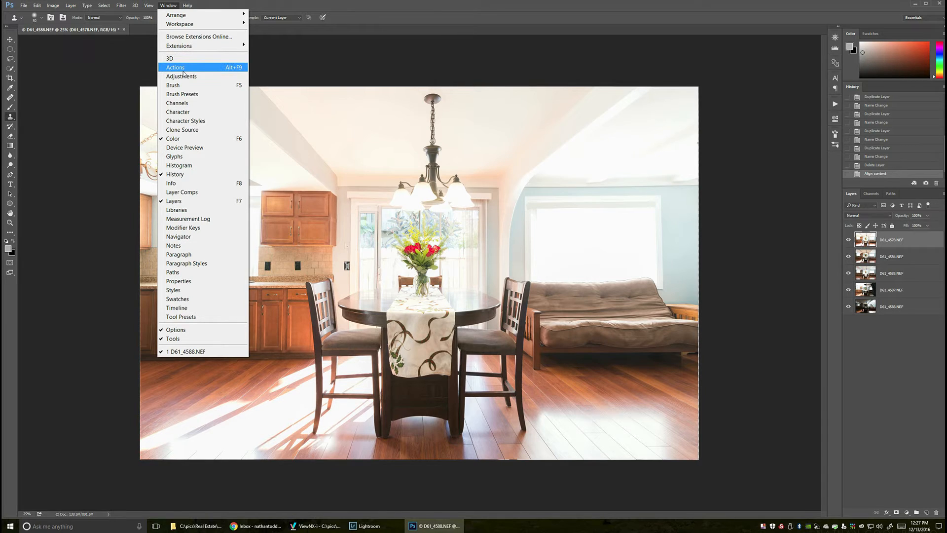
pyautogui.click(175, 67)
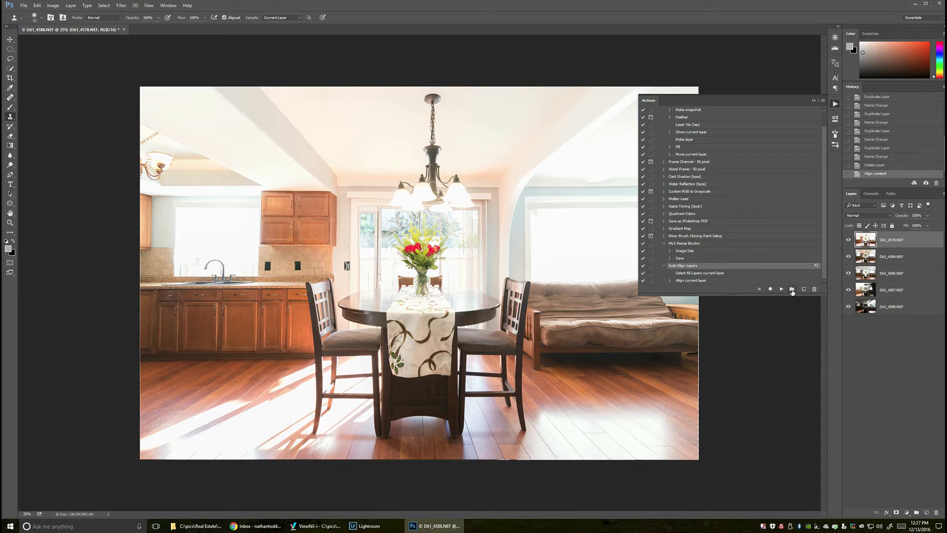
pyautogui.moveTo(792, 291)
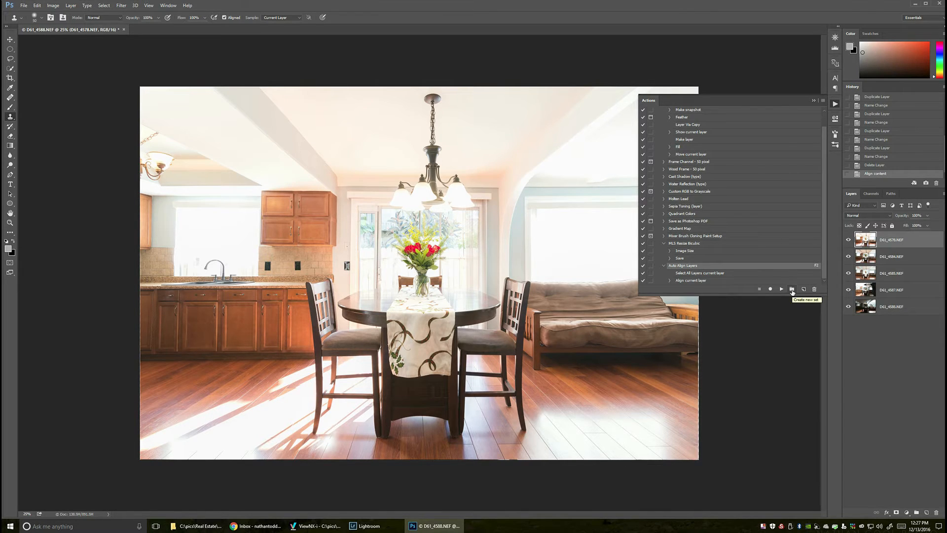
pyautogui.moveTo(795, 277)
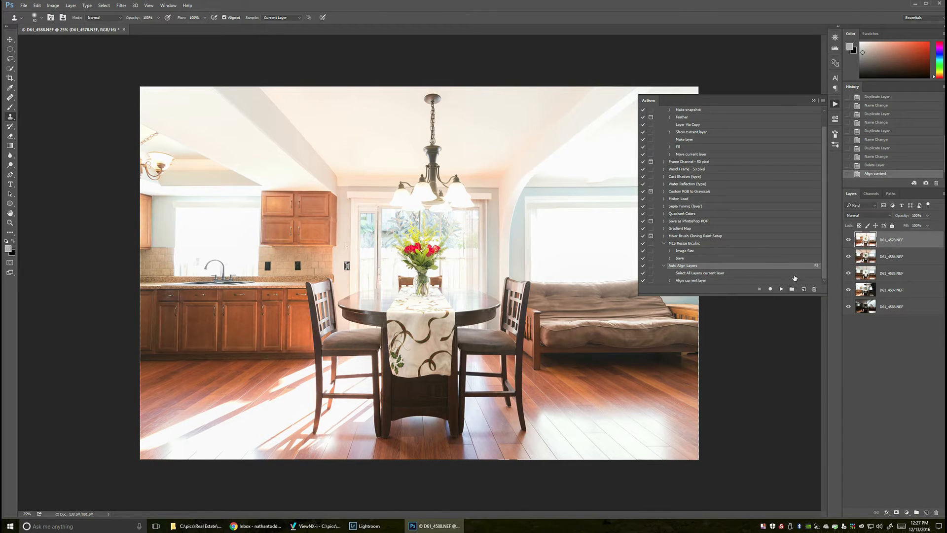
# - Add an empty action set named 'tute1' to the Actions panel
pyautogui.click(791, 289)
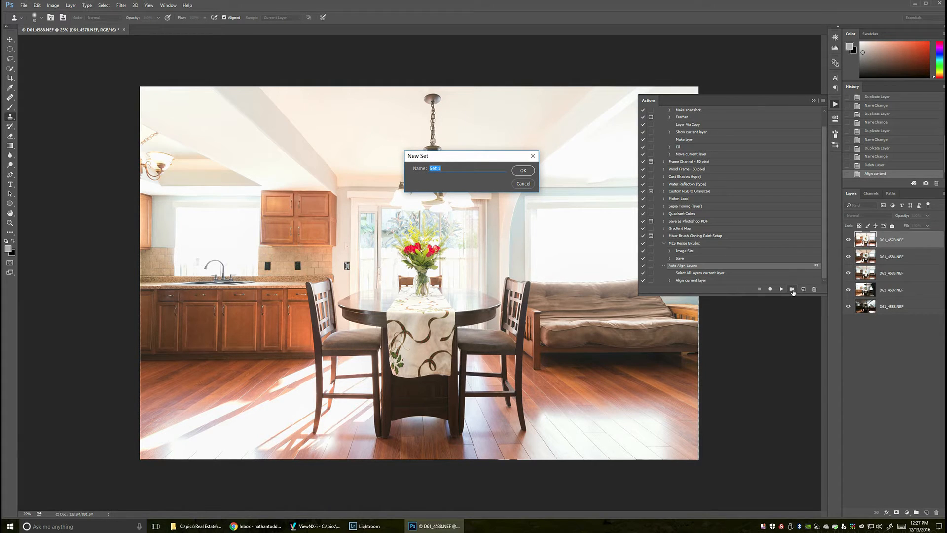
pyautogui.write('tute1')
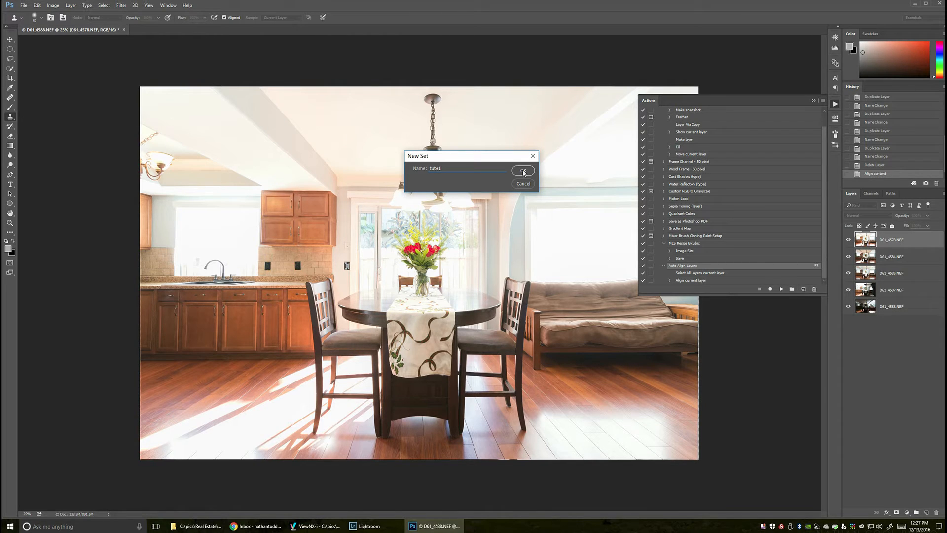
pyautogui.click(523, 171)
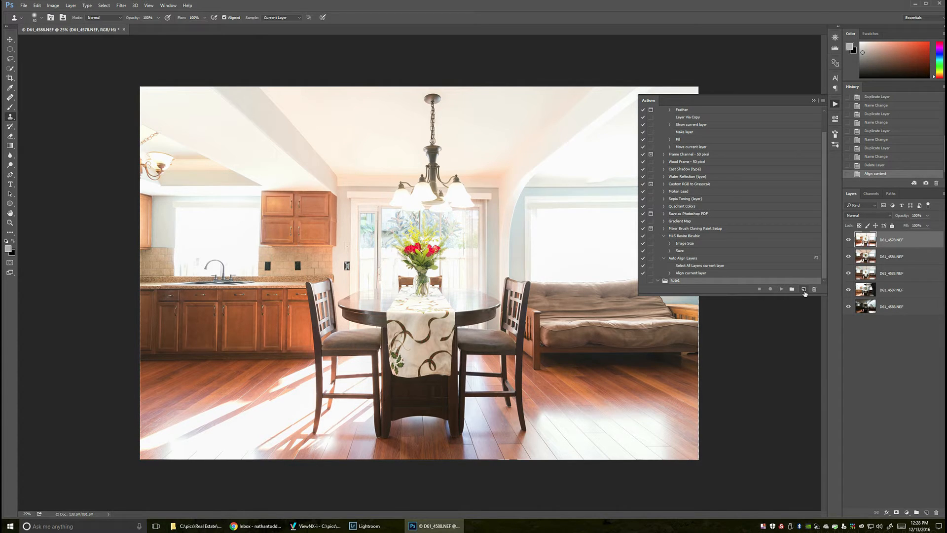
pyautogui.moveTo(804, 290)
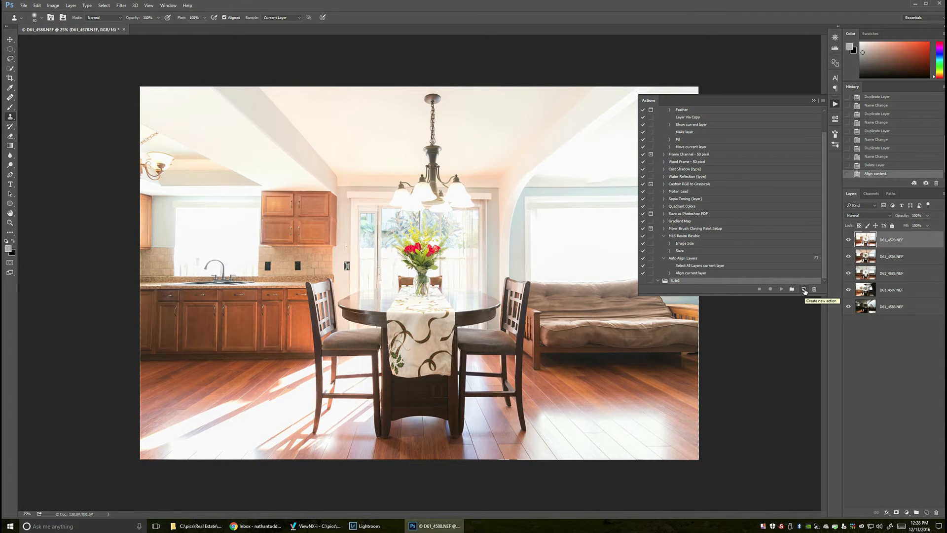
# - Define a new action 'add mask hide' in set tute1 with function key F3
pyautogui.click(803, 288)
pyautogui.write('add mask hide')
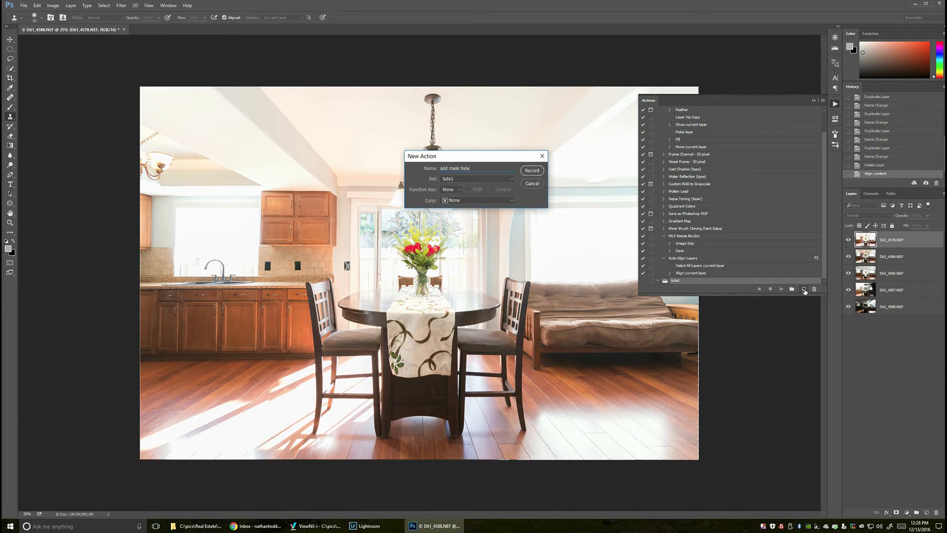
pyautogui.moveTo(456, 192)
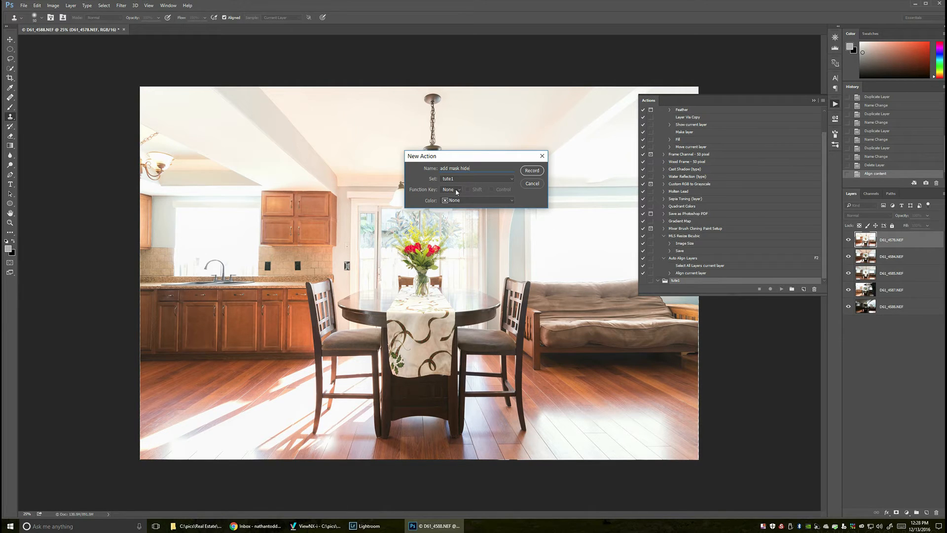
pyautogui.click(450, 188)
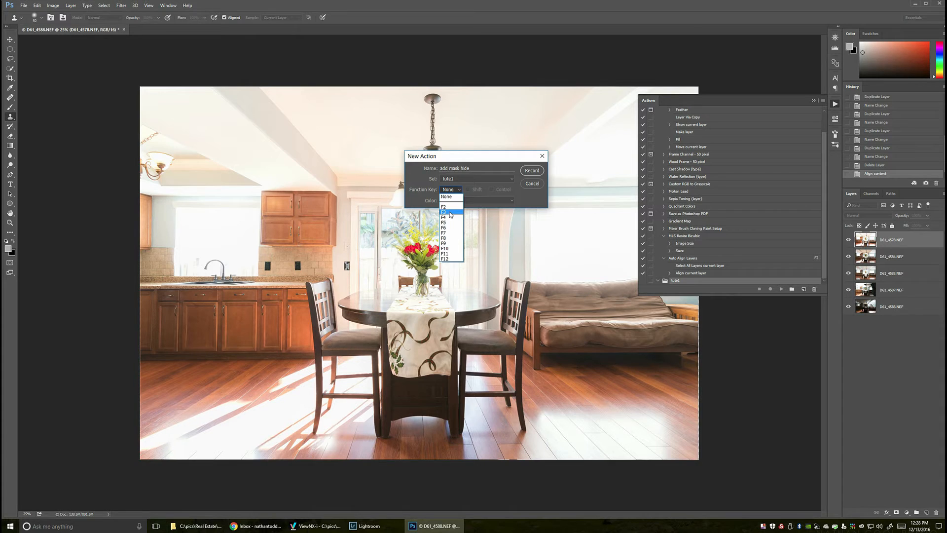
pyautogui.click(444, 212)
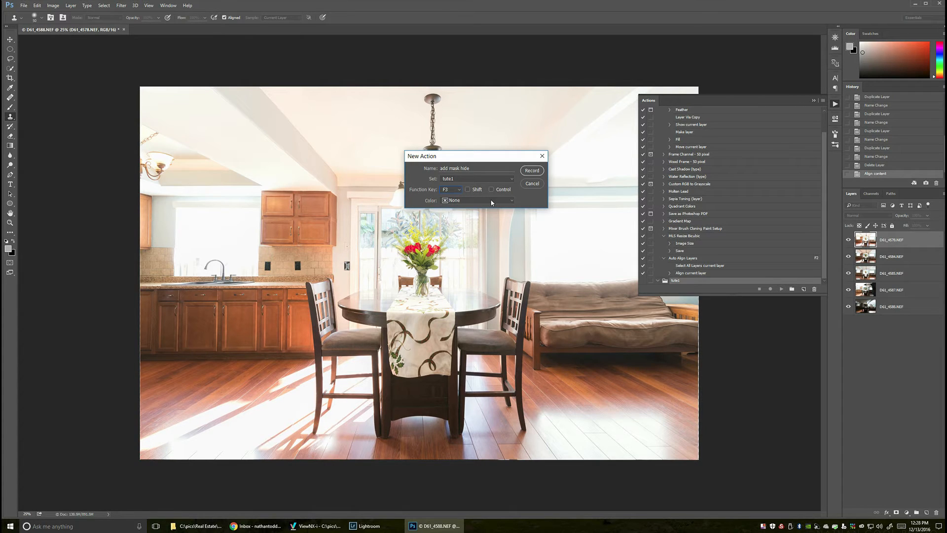
pyautogui.moveTo(485, 207)
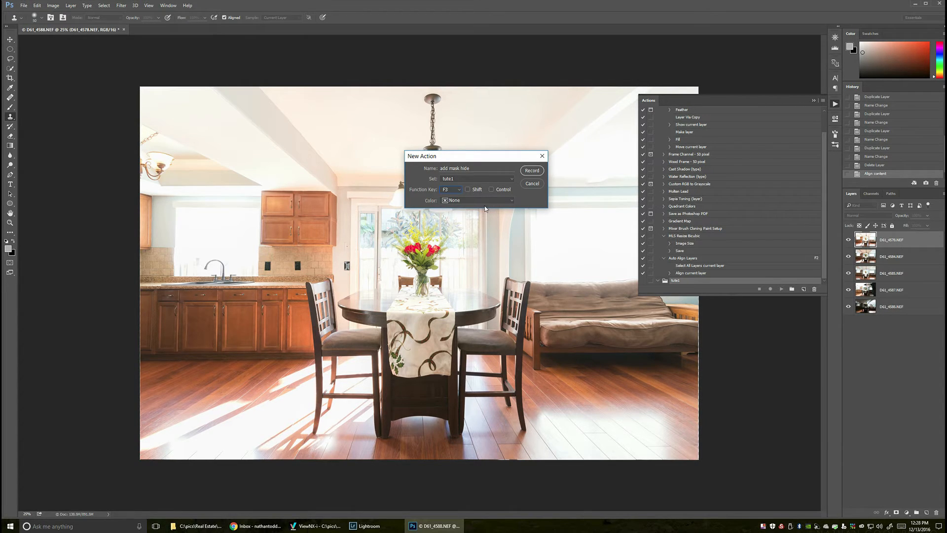
pyautogui.moveTo(511, 188)
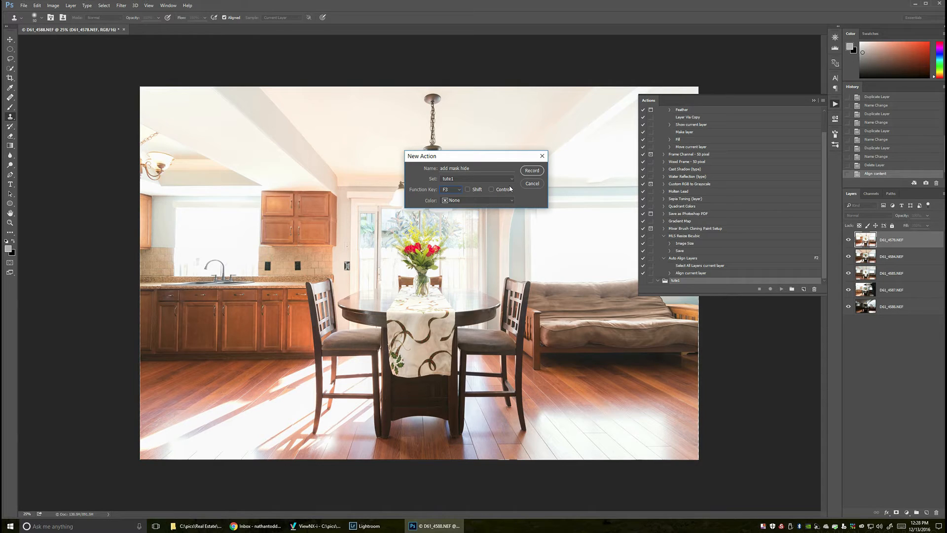
pyautogui.moveTo(534, 170)
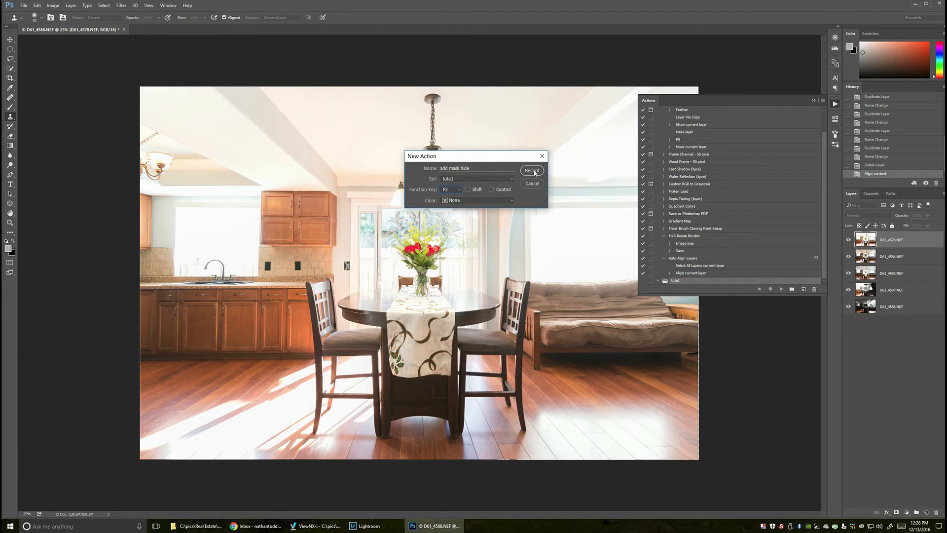
# - Start recording and apply Layer > Layer Mask > Hide All to the top layer
pyautogui.click(531, 170)
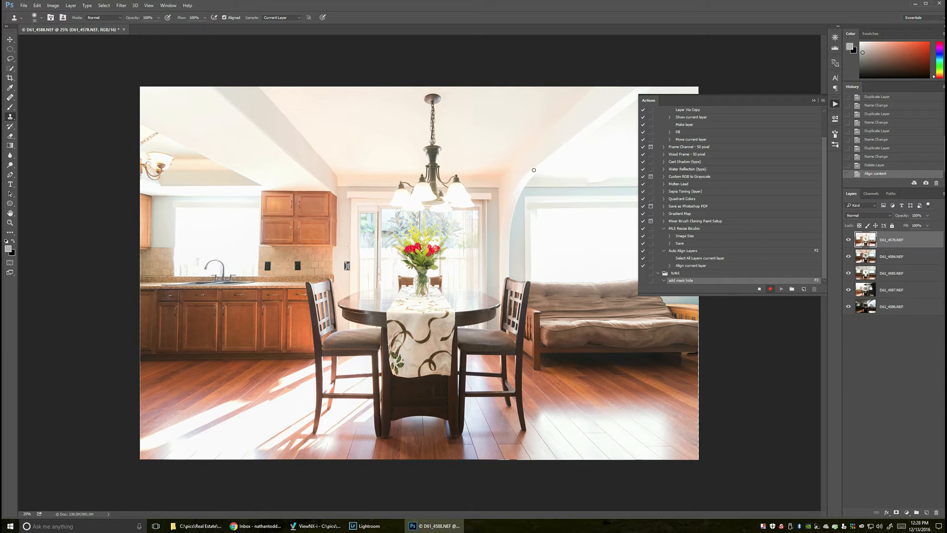
pyautogui.moveTo(522, 170)
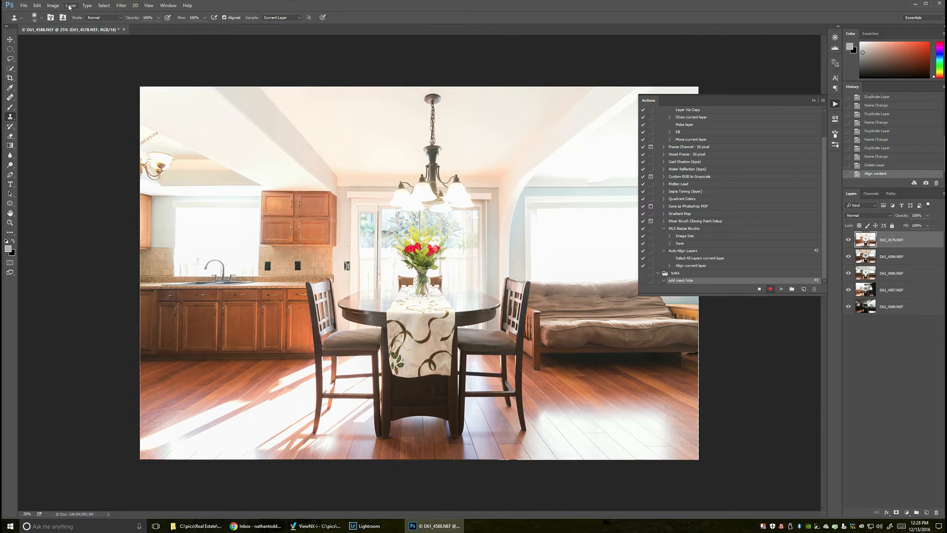
pyautogui.click(70, 5)
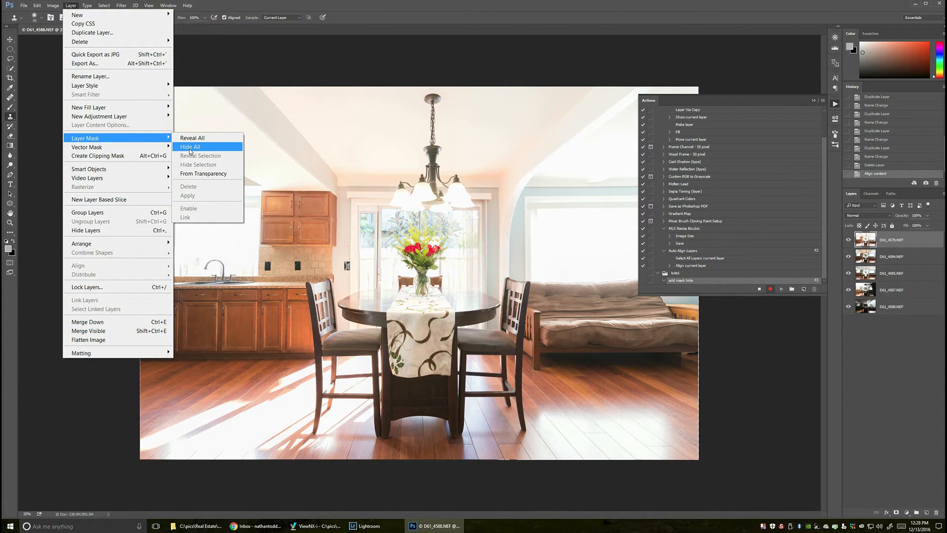
pyautogui.click(190, 146)
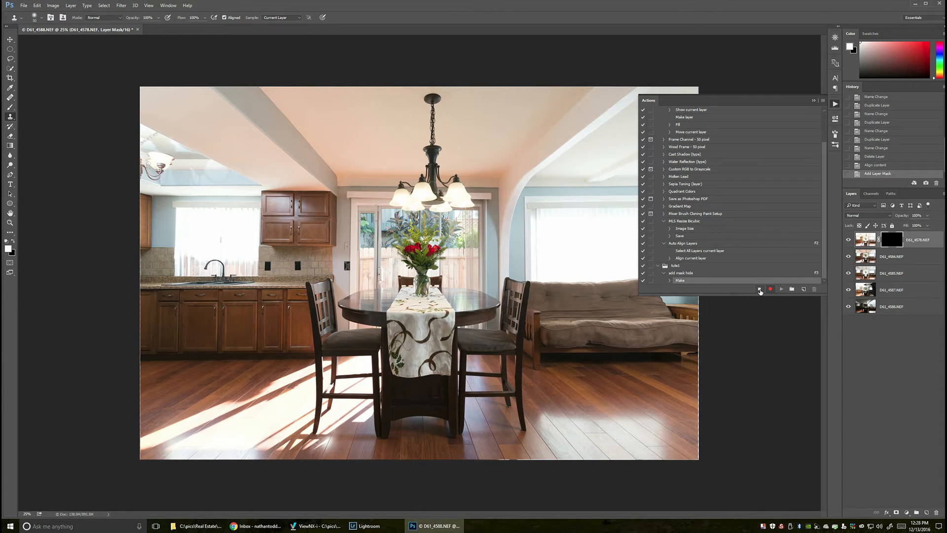
# - Stop the recording and delete the top layer's hide-all mask
pyautogui.click(770, 289)
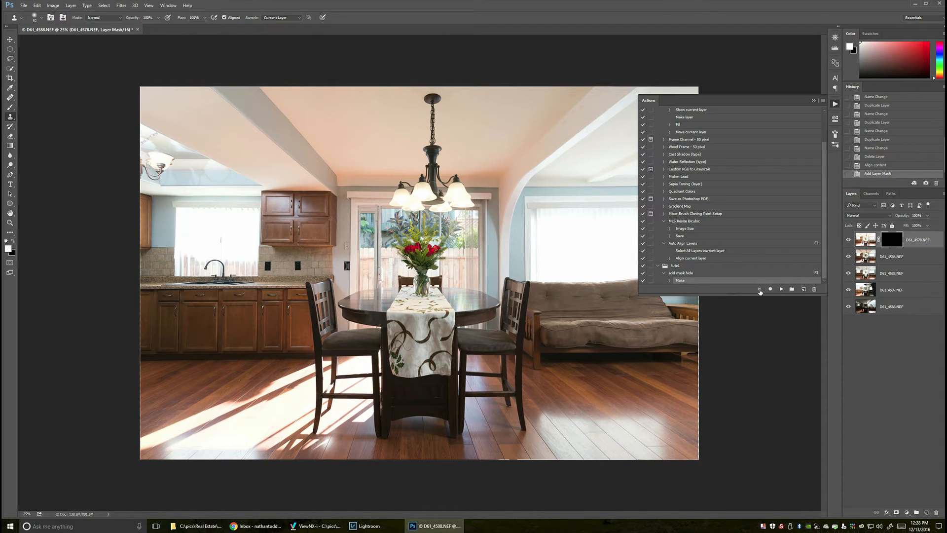
pyautogui.moveTo(821, 272)
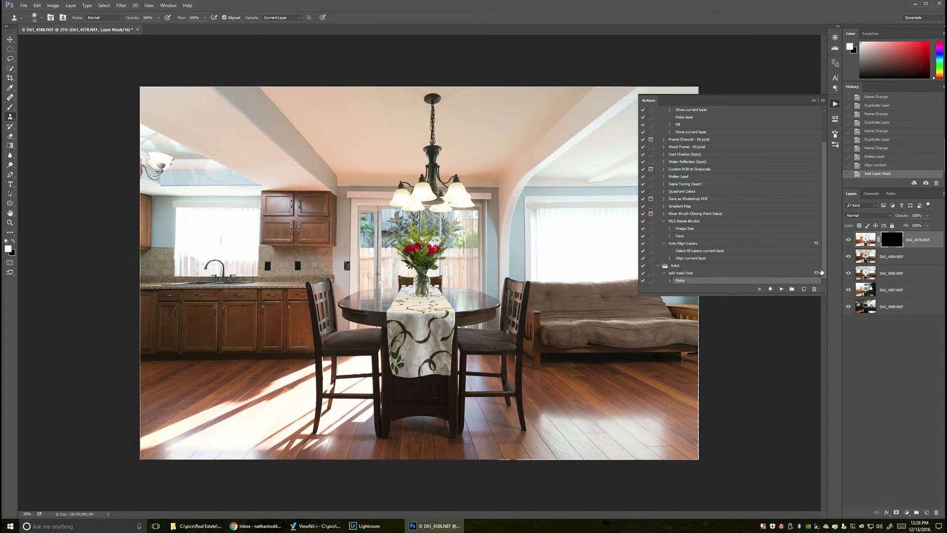
pyautogui.rightClick(891, 239)
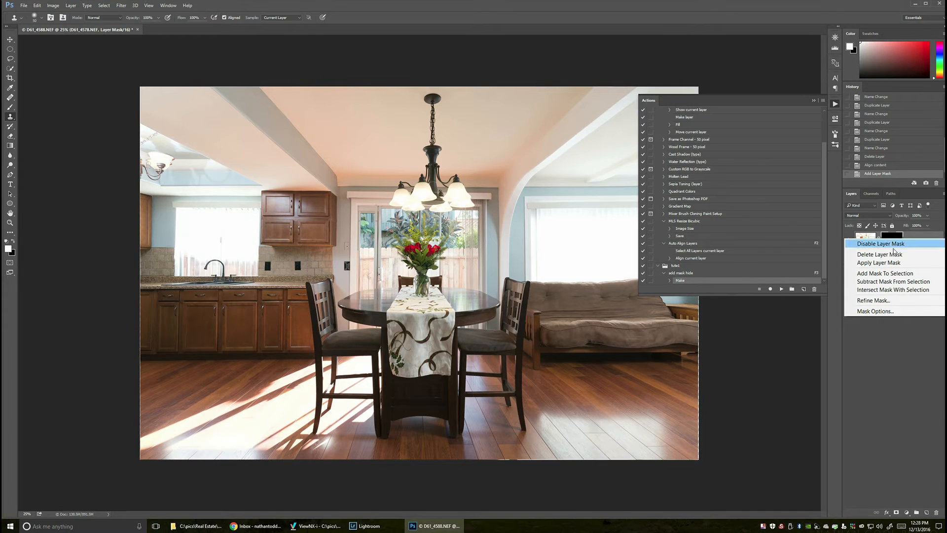
pyautogui.click(880, 254)
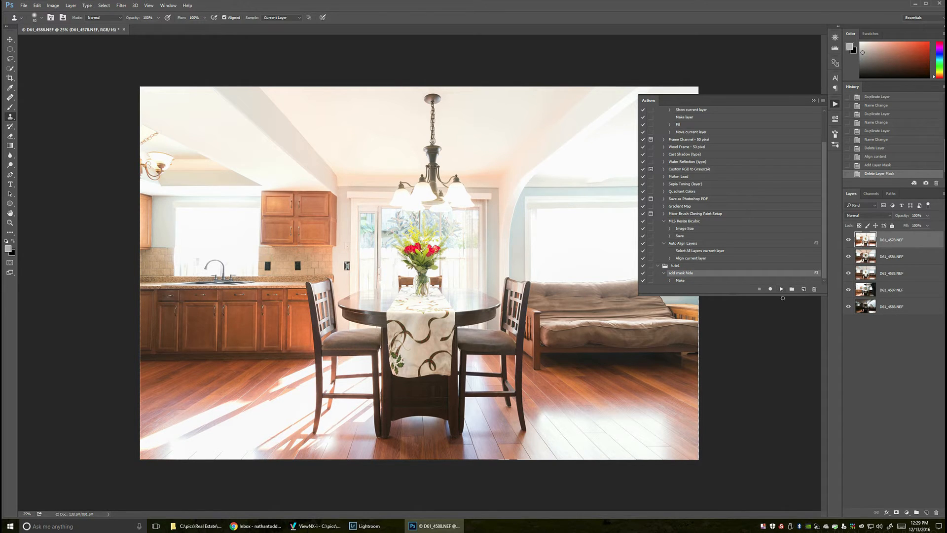
# - Play 'add mask hide' as a test, then delete the layer mask it added
pyautogui.click(781, 288)
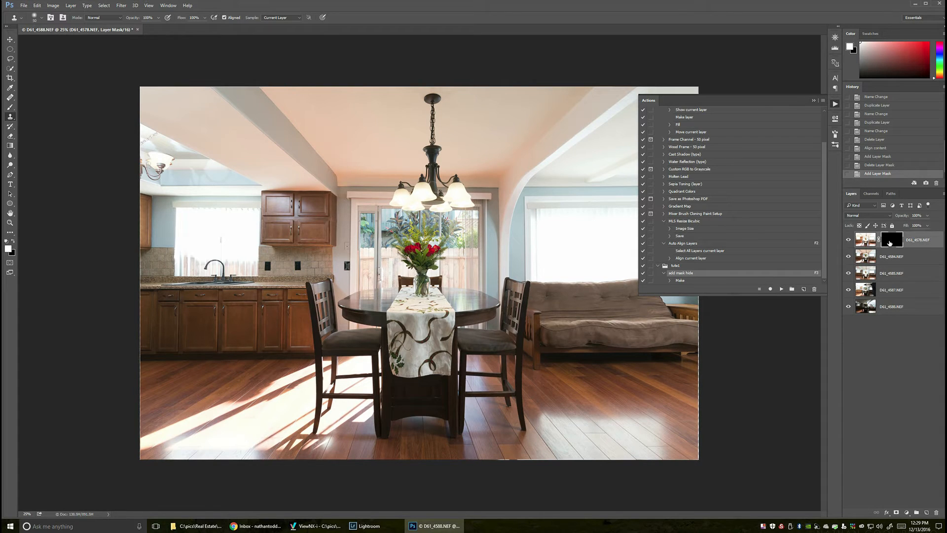
pyautogui.rightClick(890, 238)
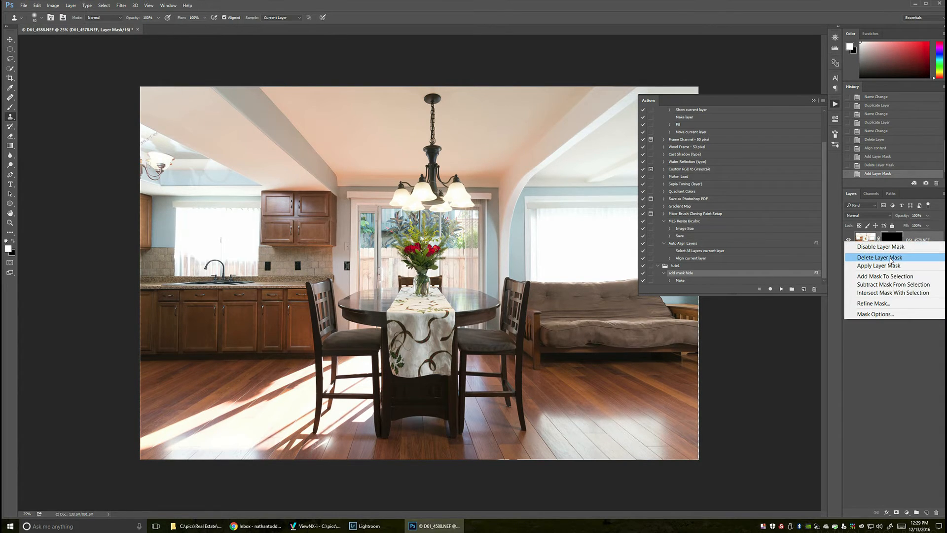
pyautogui.click(879, 256)
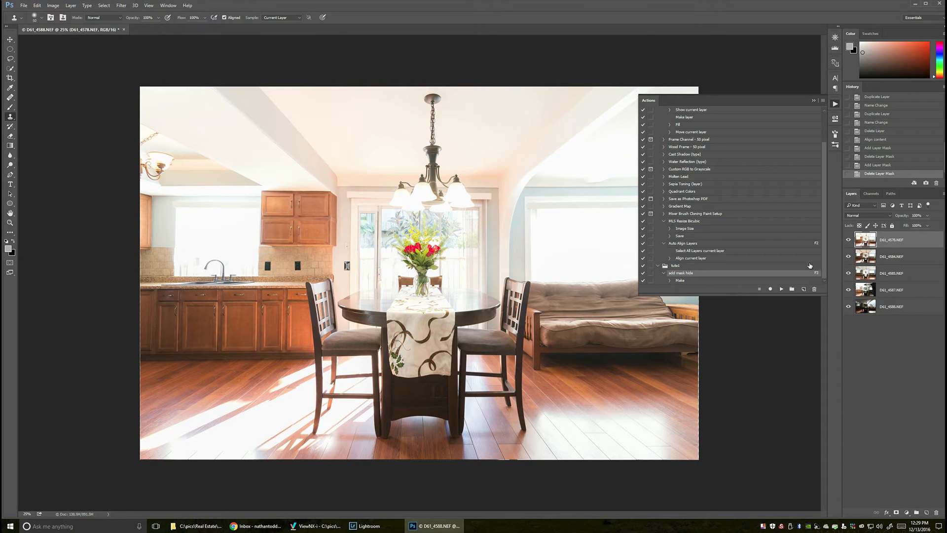
pyautogui.moveTo(728, 266)
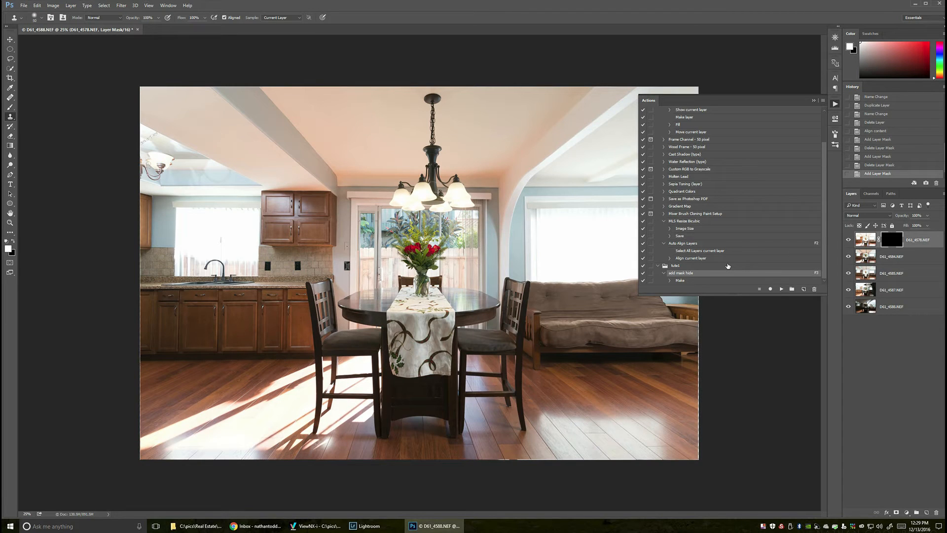
pyautogui.click(891, 256)
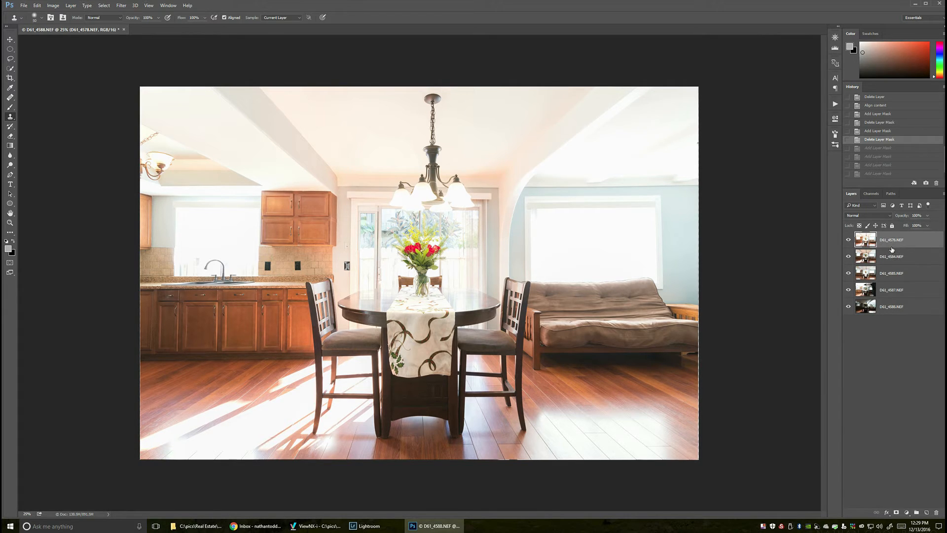
pyautogui.moveTo(893, 256)
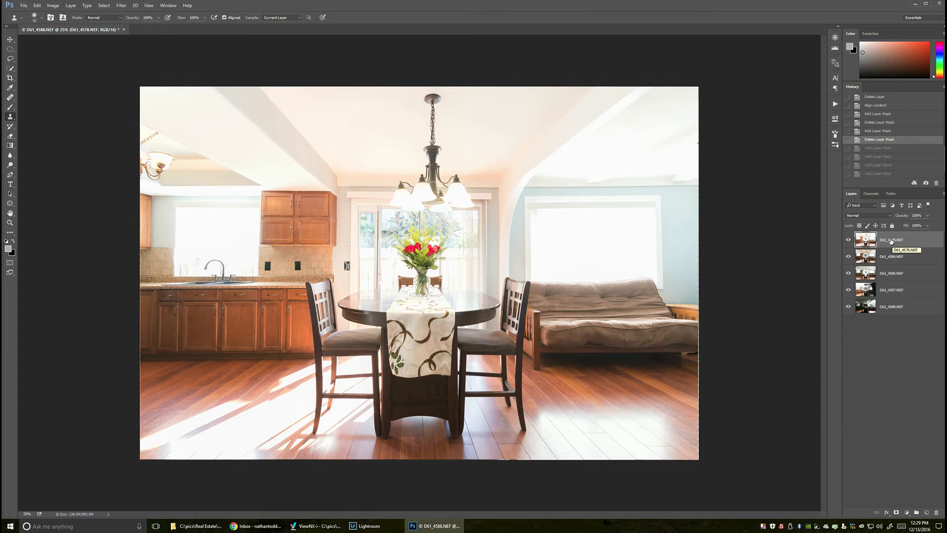
pyautogui.moveTo(888, 240)
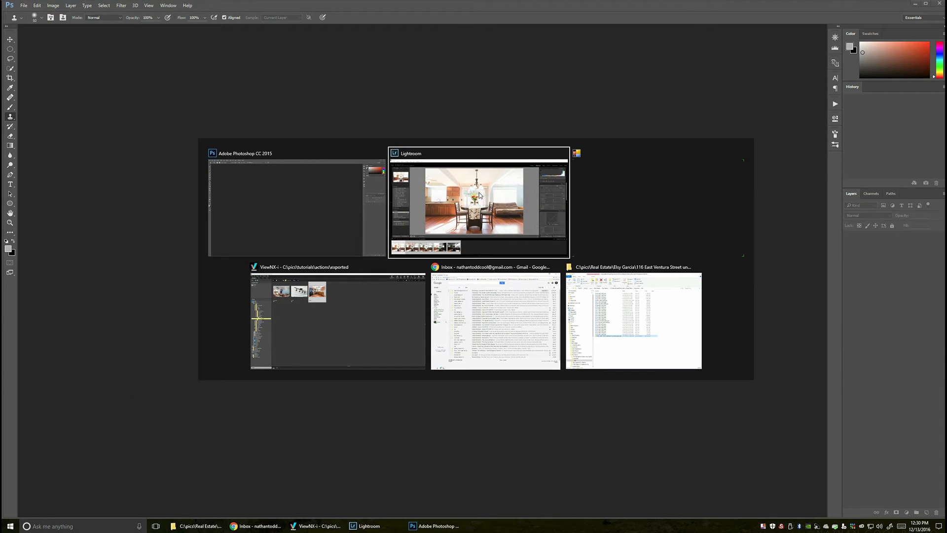
# - In ViewNX-i, preview 01.jpg, then the light fixture, kitchen and living room photos full-size
pyautogui.click(337, 319)
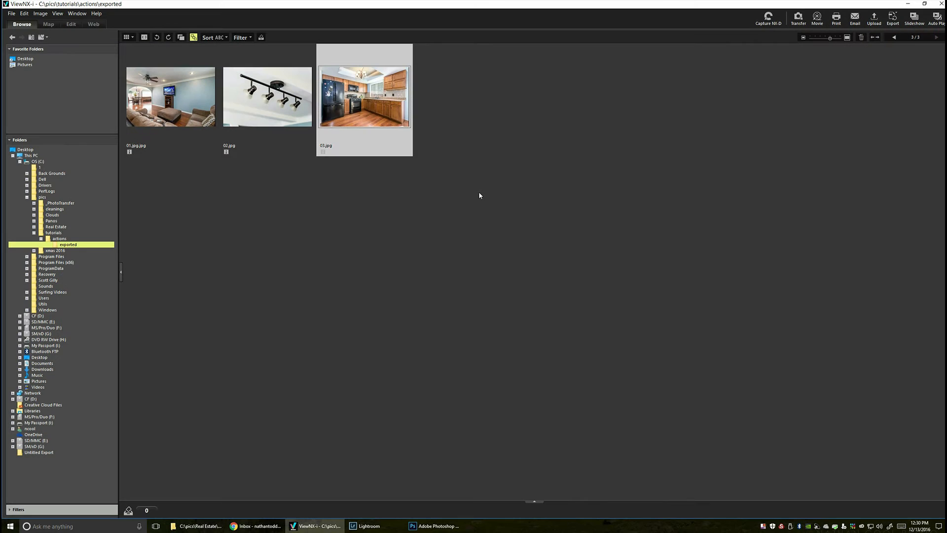
pyautogui.moveTo(190, 111)
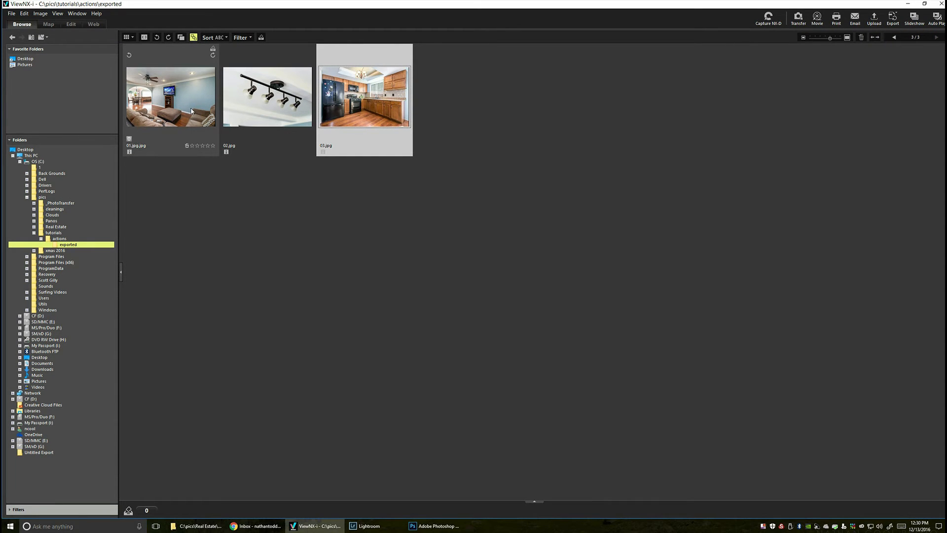
pyautogui.doubleClick(170, 97)
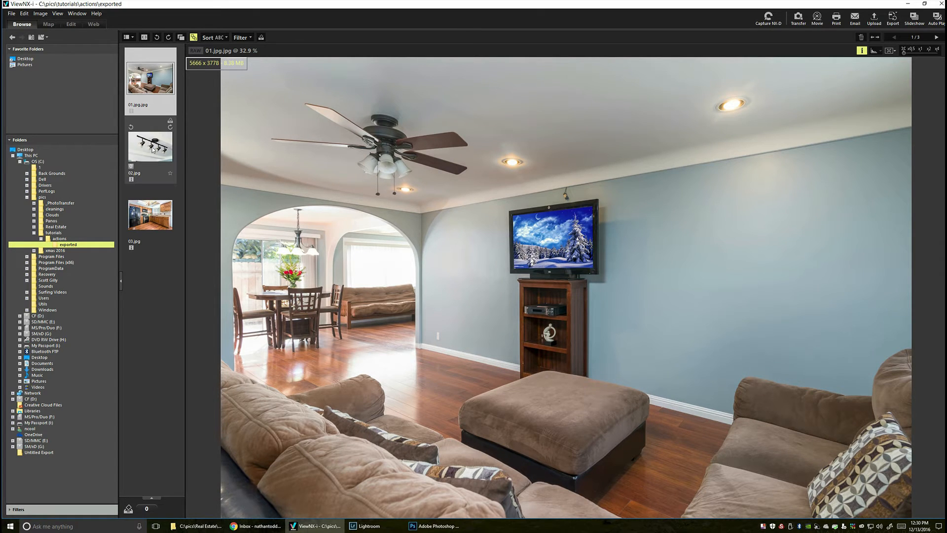
pyautogui.click(149, 143)
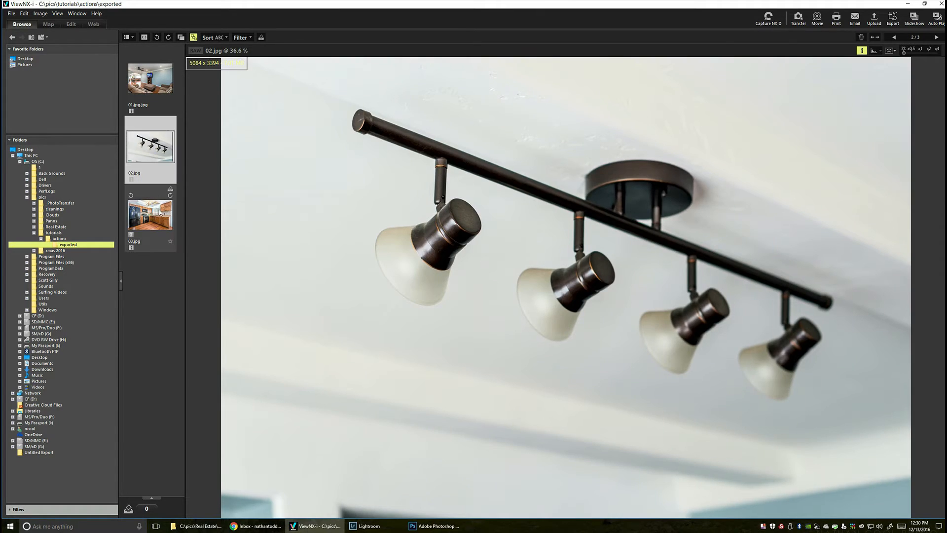
pyautogui.click(149, 215)
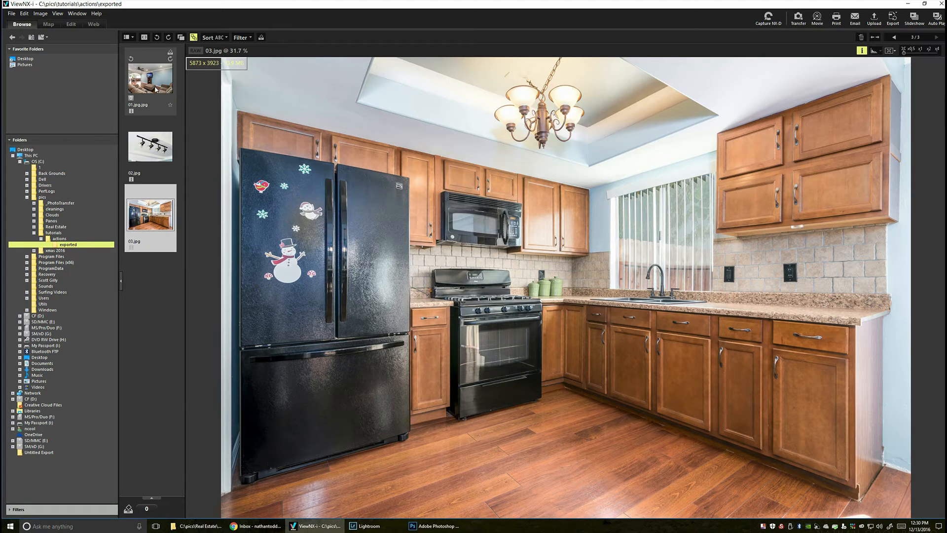
pyautogui.click(150, 77)
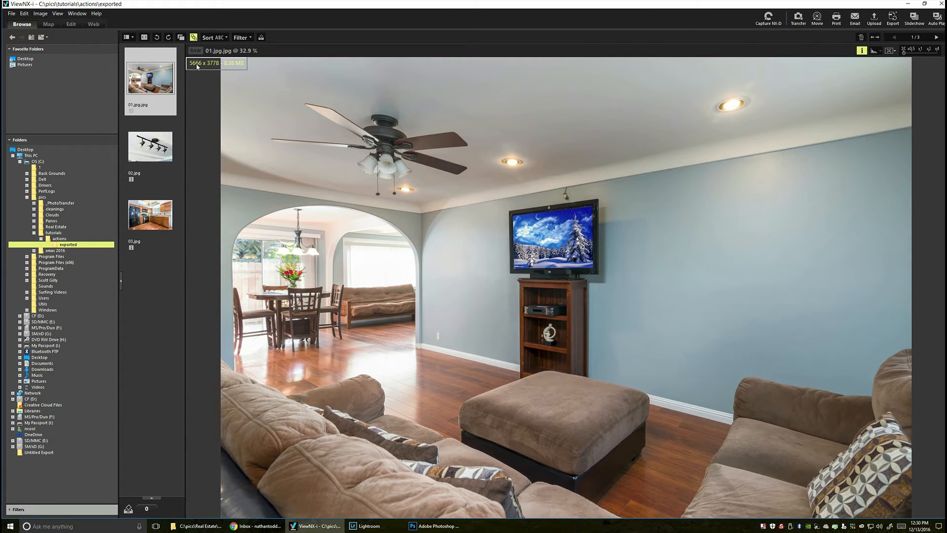
pyautogui.moveTo(150, 150)
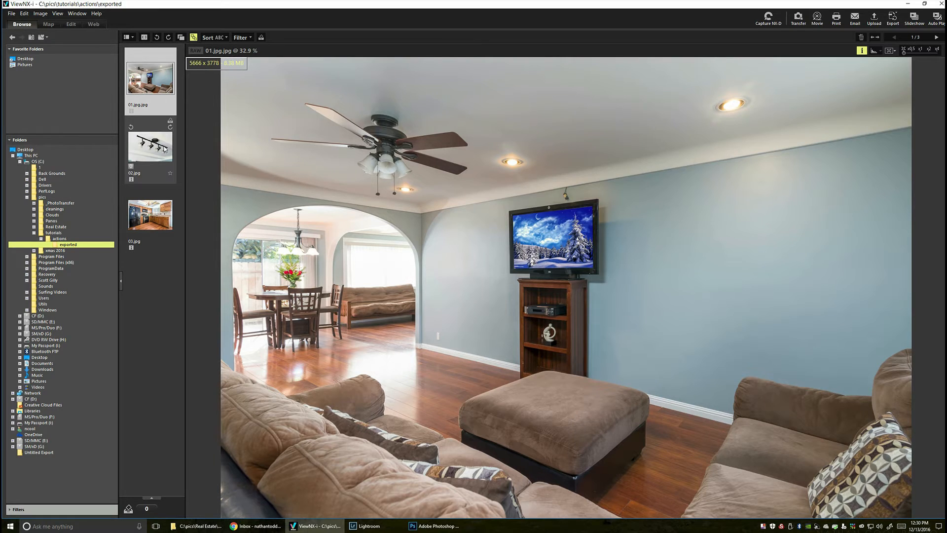
pyautogui.click(149, 143)
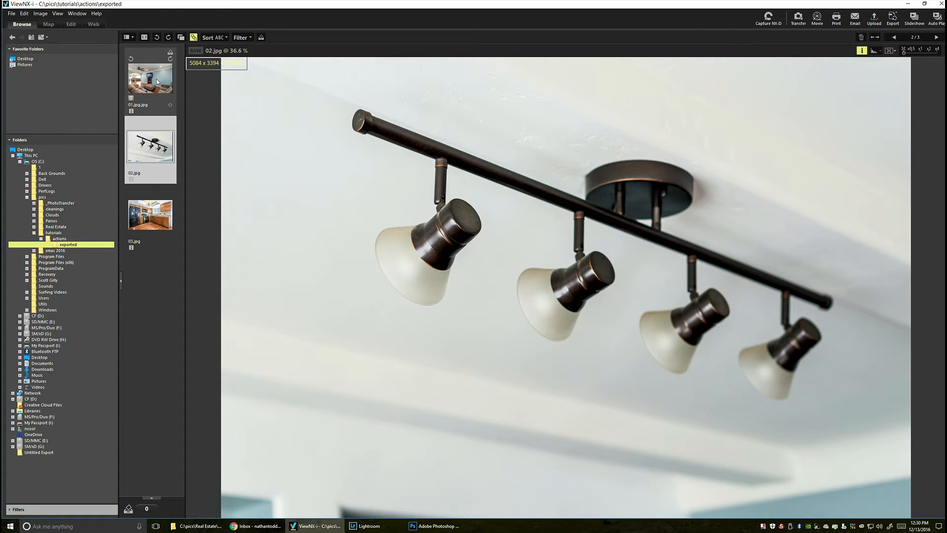
pyautogui.click(150, 77)
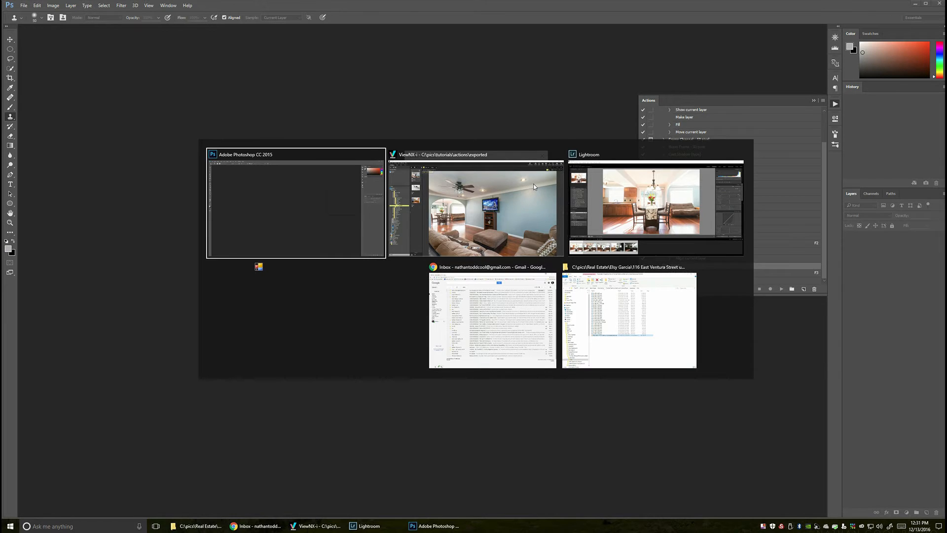
# - Add a new folder named 'mls' beside the three exported JPEGs in ViewNX-i
pyautogui.click(467, 205)
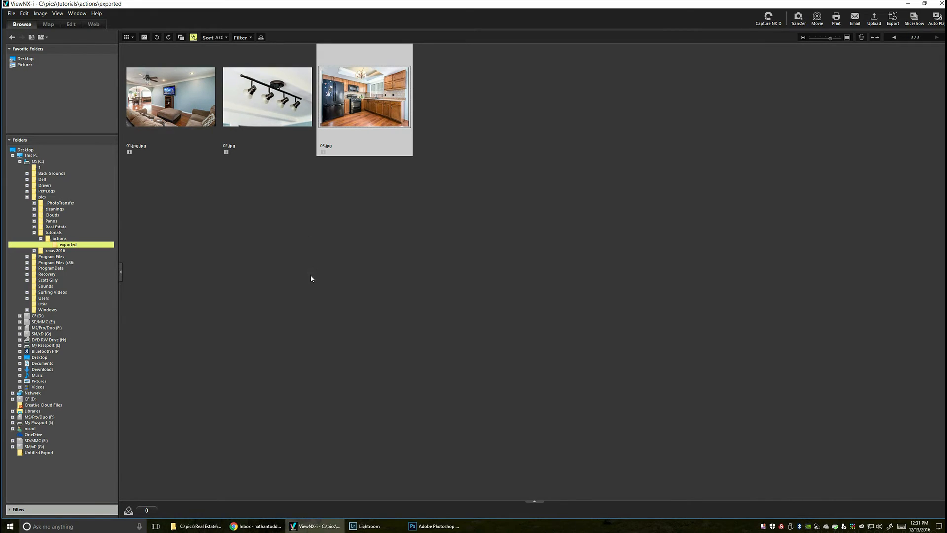
pyautogui.rightClick(320, 287)
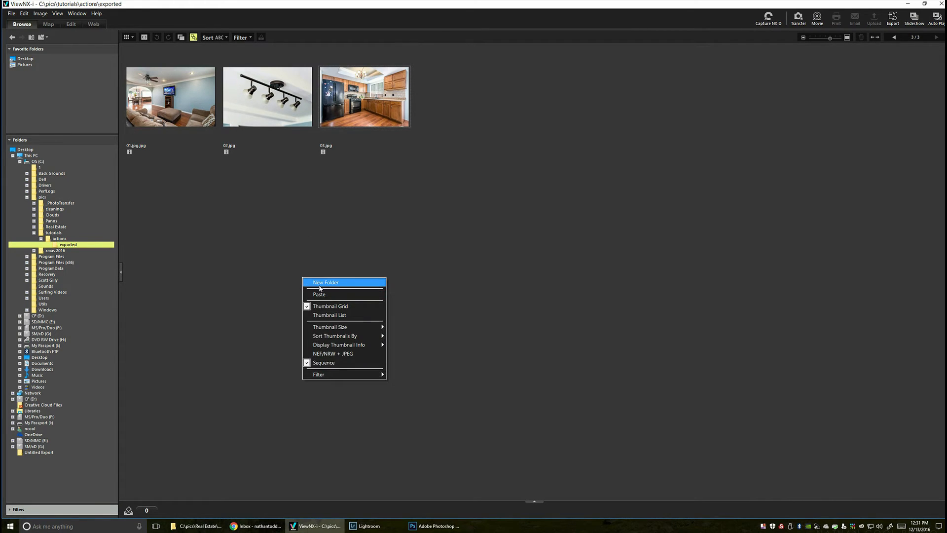
pyautogui.click(326, 282)
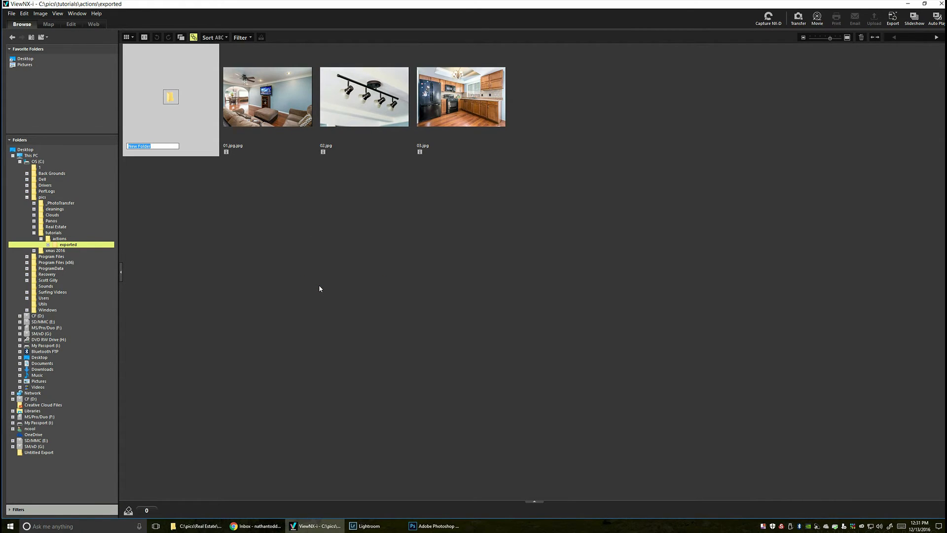
pyautogui.write('mls')
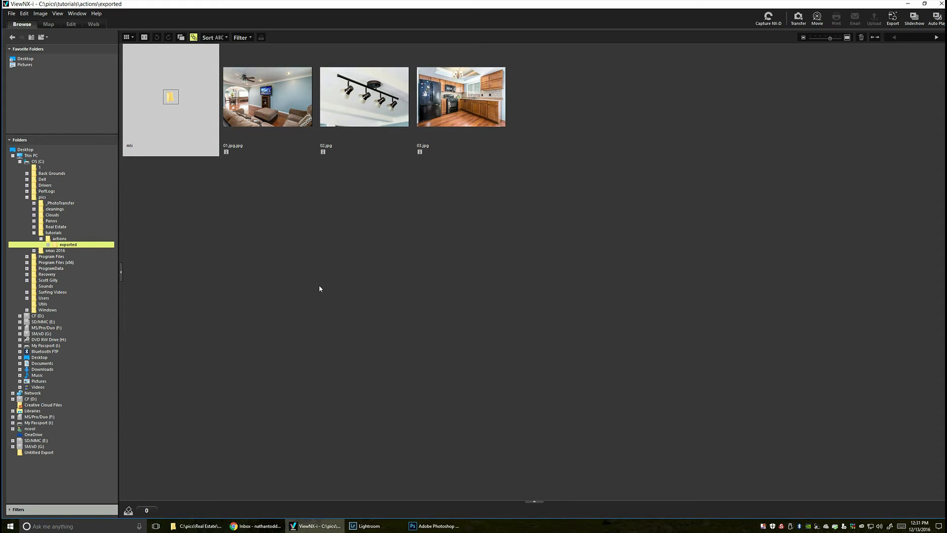
pyautogui.moveTo(333, 275)
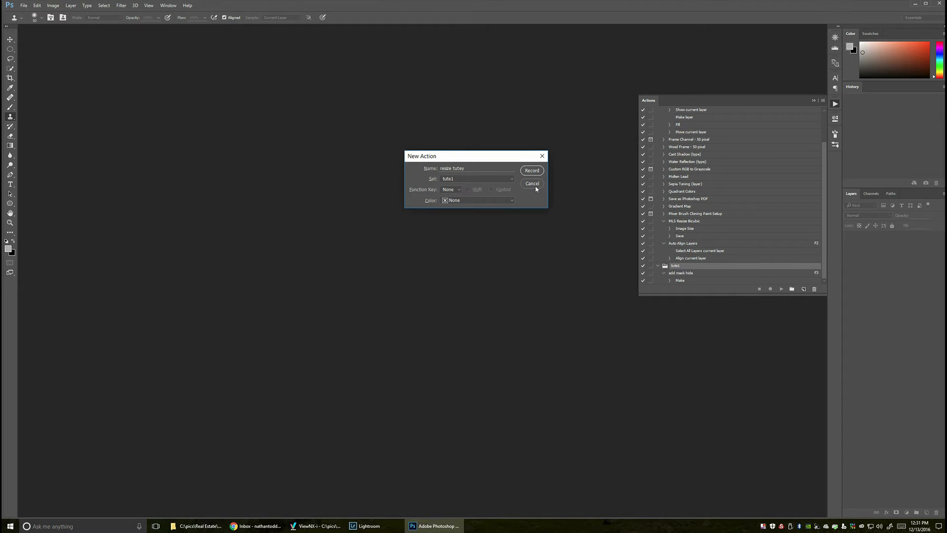
# - Cancel the pending new action and open living-room photo 01.jpg.jpg from ViewNX-i
pyautogui.click(531, 184)
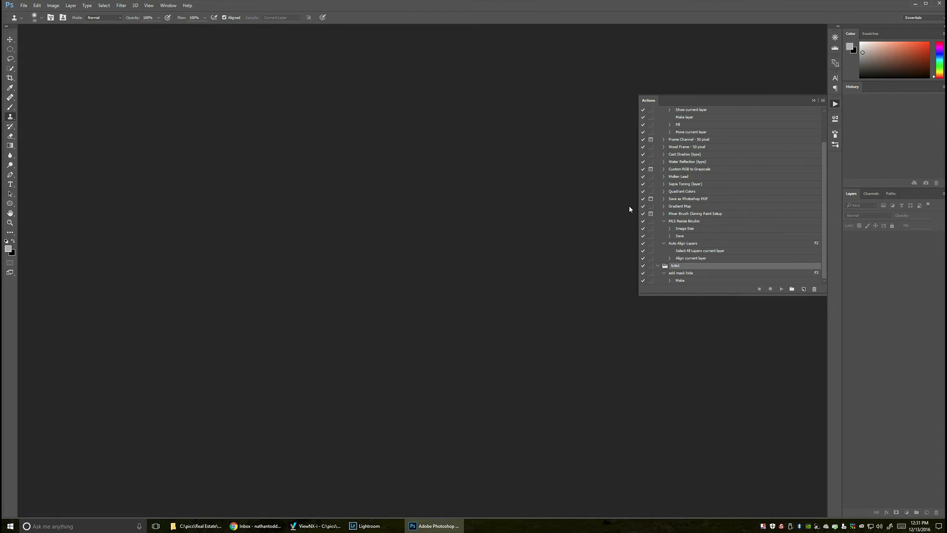
pyautogui.click(317, 526)
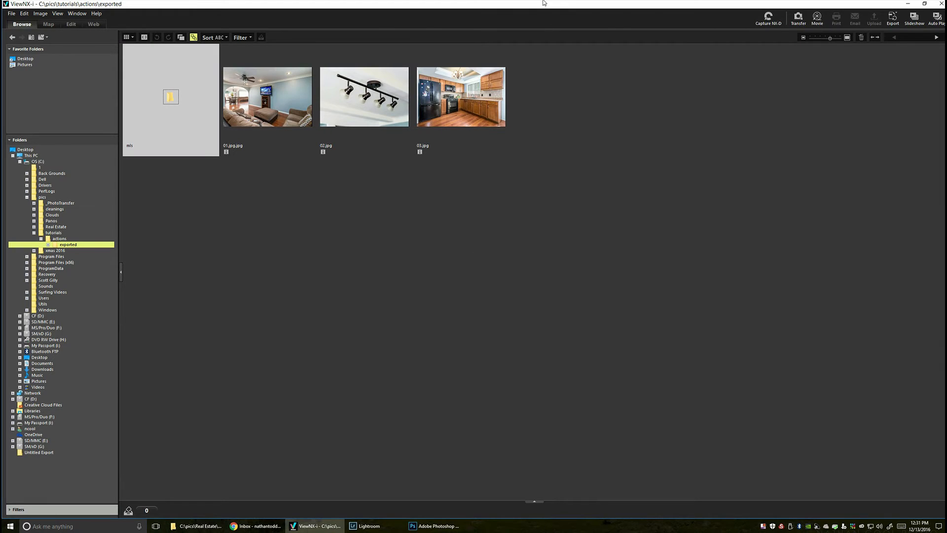
pyautogui.click(434, 526)
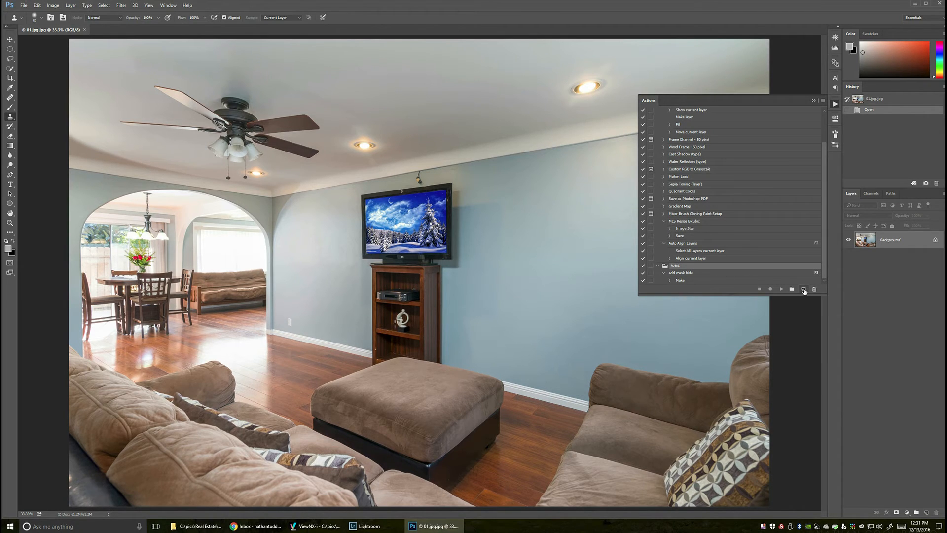
# - Begin recording a 'resize tutey' action in the tute1 action set
pyautogui.click(804, 288)
pyautogui.write('resize tutey')
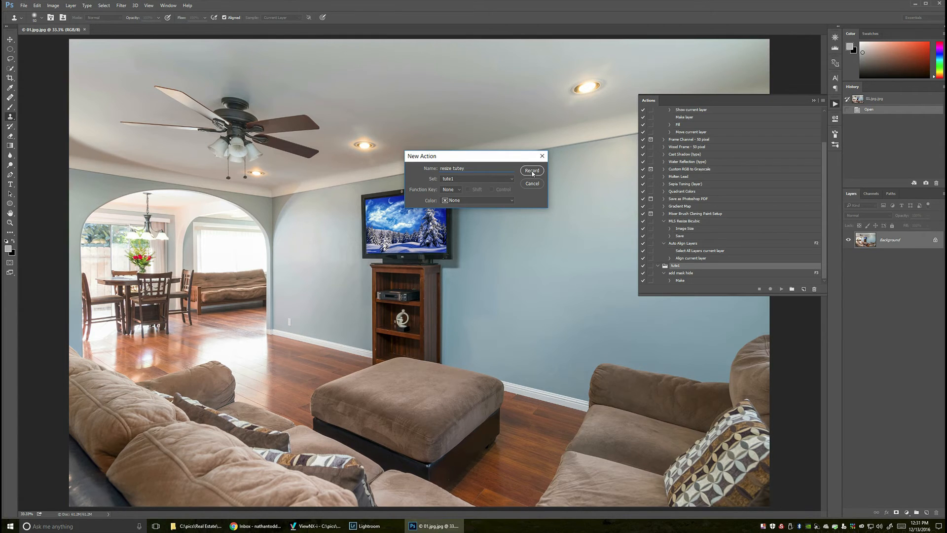
pyautogui.click(531, 170)
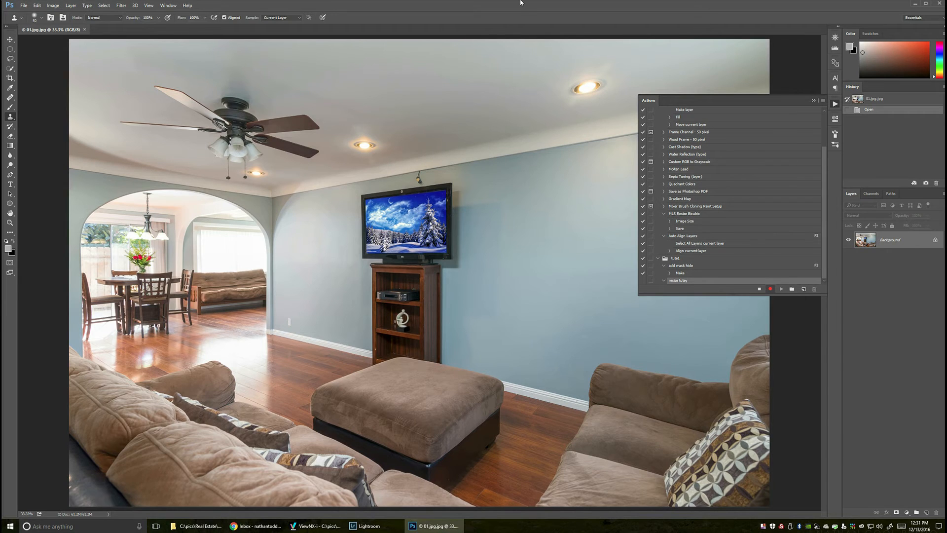
pyautogui.click(53, 6)
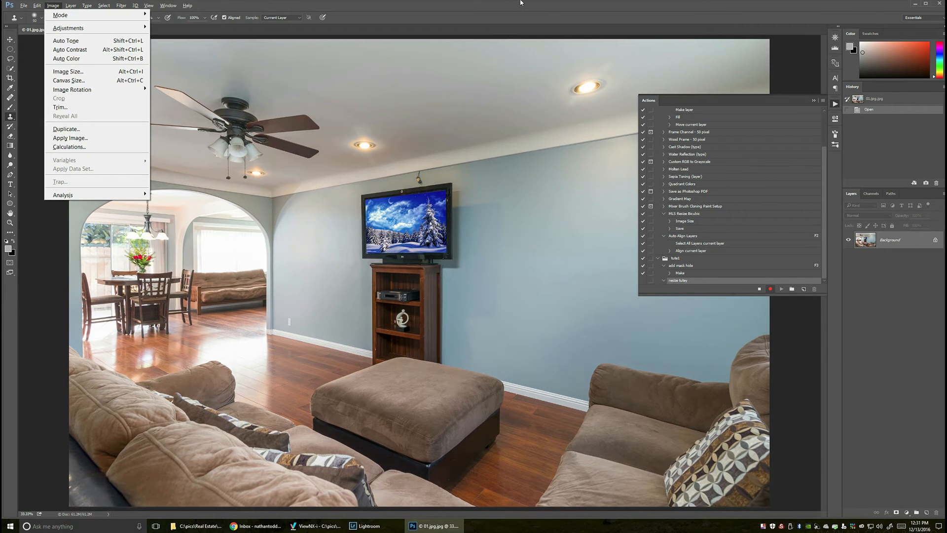
# - Use Image Size to shrink 01.jpg to 1500 px wide by 1000 px high
pyautogui.click(68, 71)
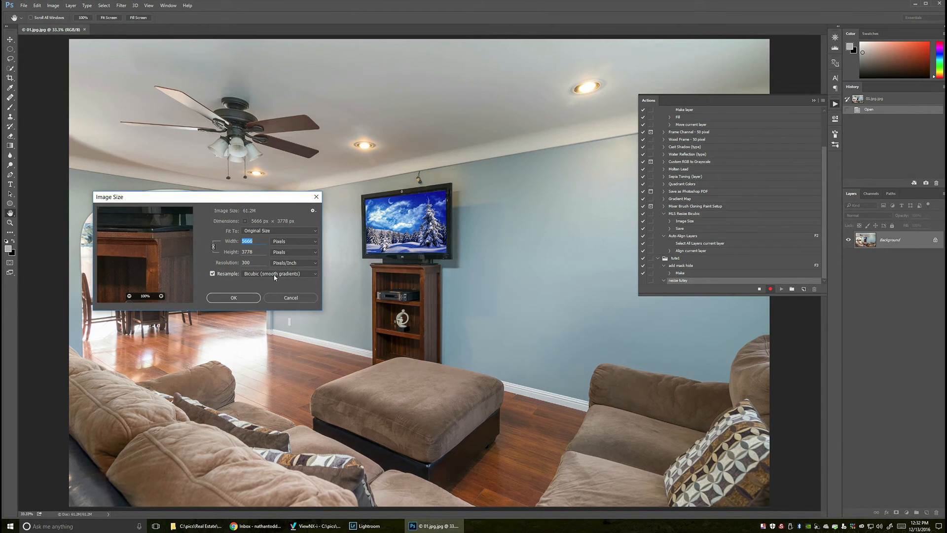
pyautogui.moveTo(278, 273)
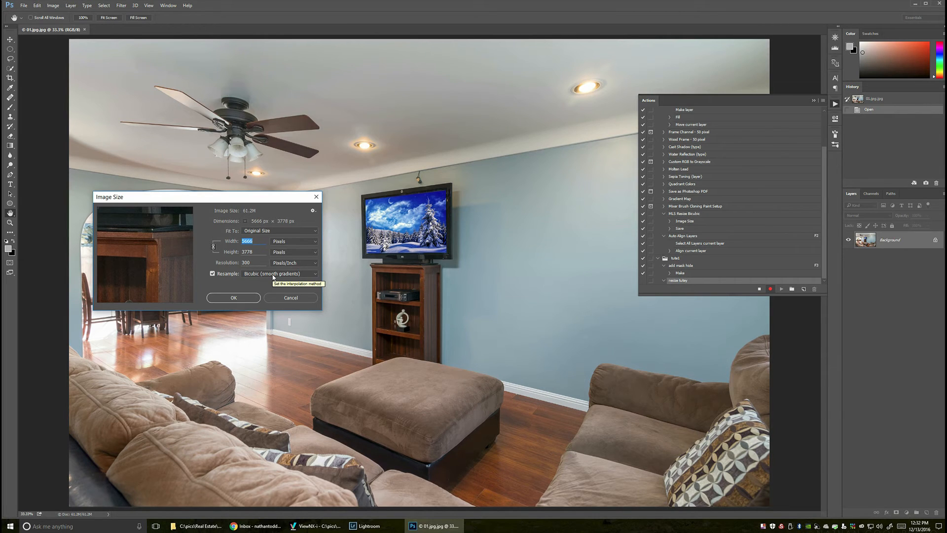
pyautogui.moveTo(246, 253)
pyautogui.write('1500')
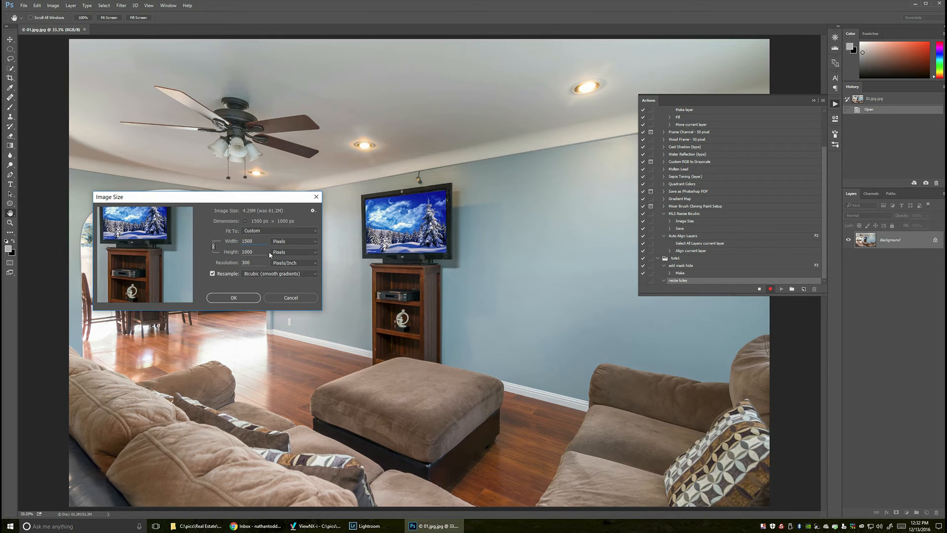
pyautogui.moveTo(290, 277)
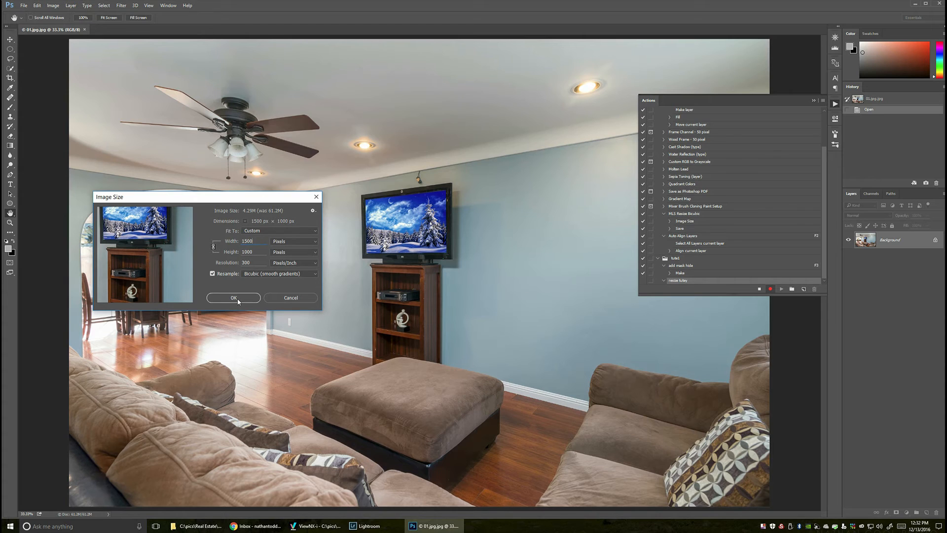
pyautogui.click(234, 296)
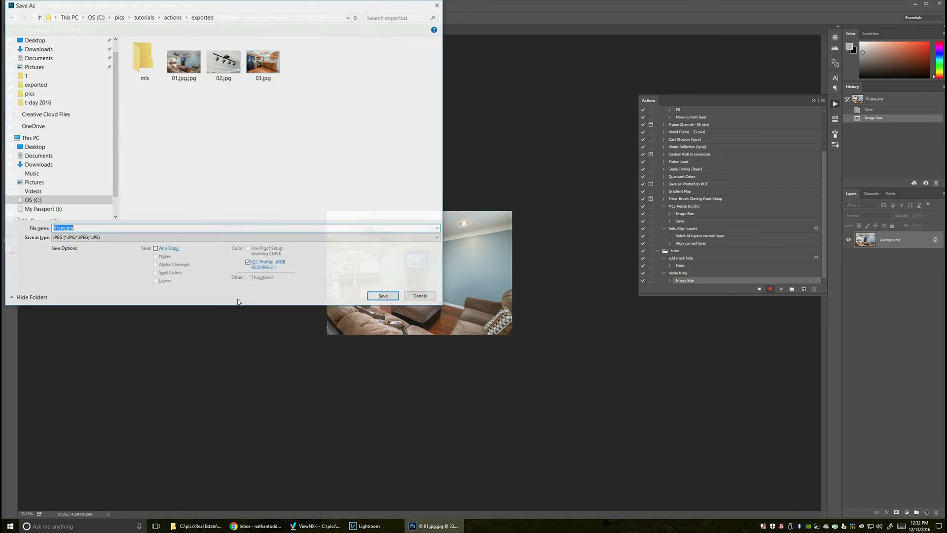
# - Save the resized photo as a JPEG into the mls folder, accepting the JPEG options
pyautogui.click(144, 59)
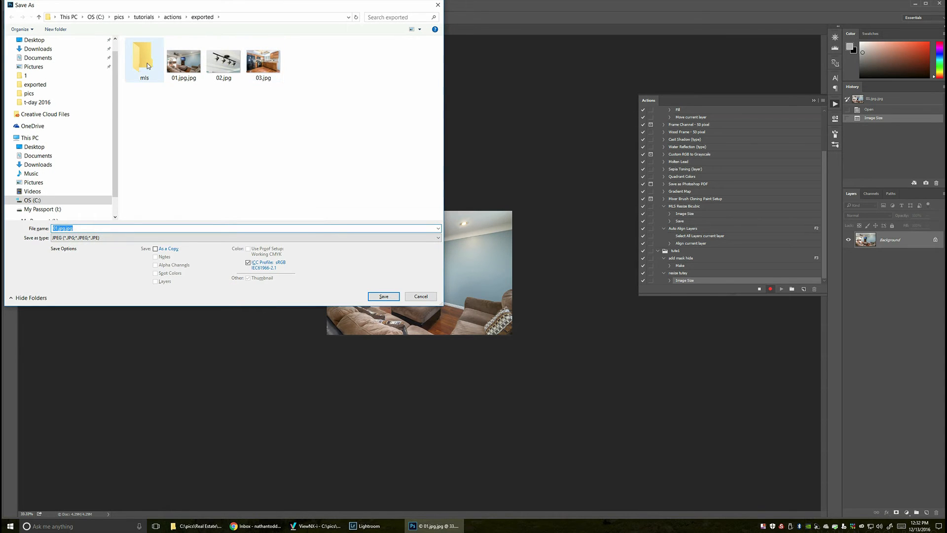
pyautogui.doubleClick(144, 59)
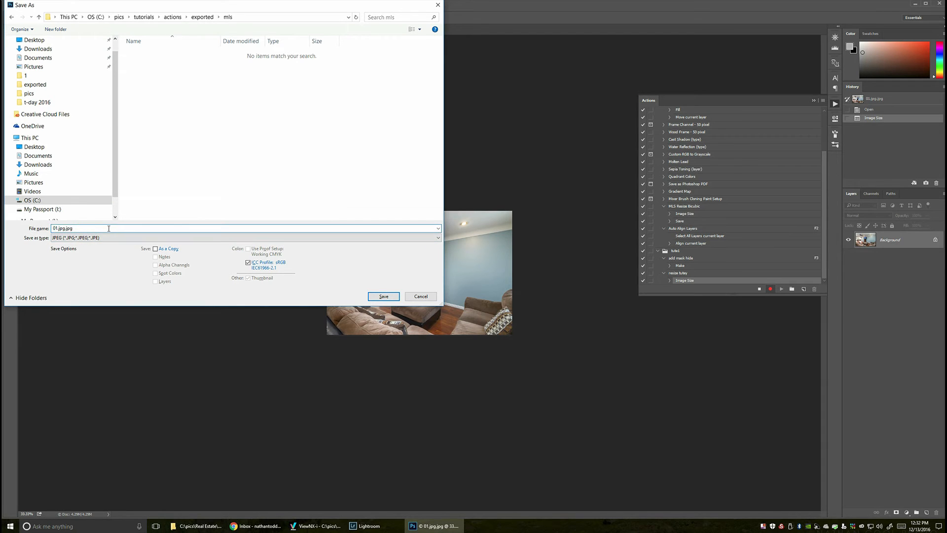
pyautogui.press('alt+tab')
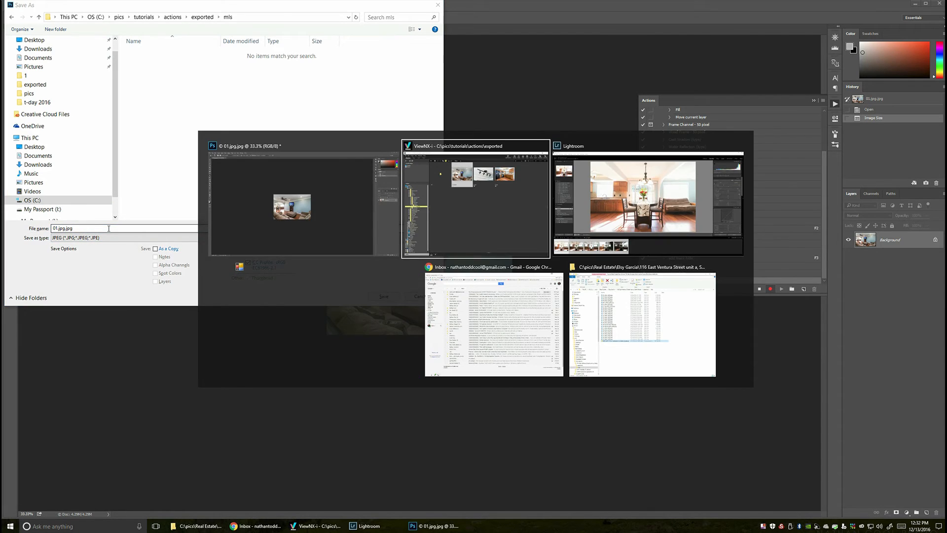
pyautogui.click(475, 199)
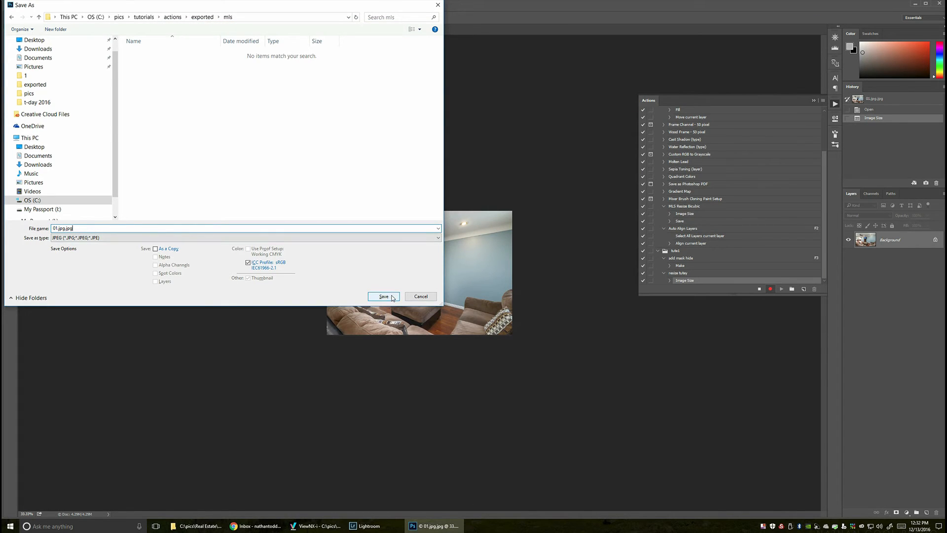
pyautogui.click(384, 297)
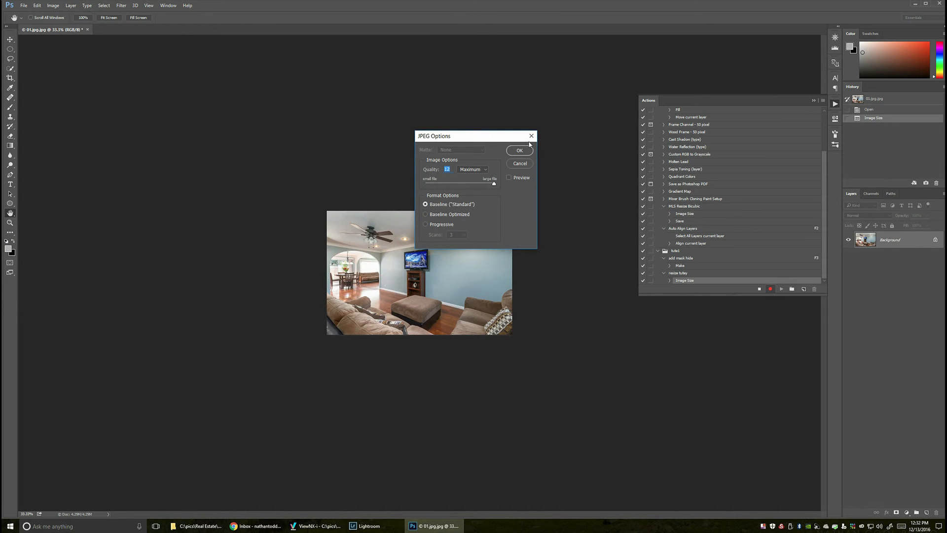
pyautogui.click(519, 150)
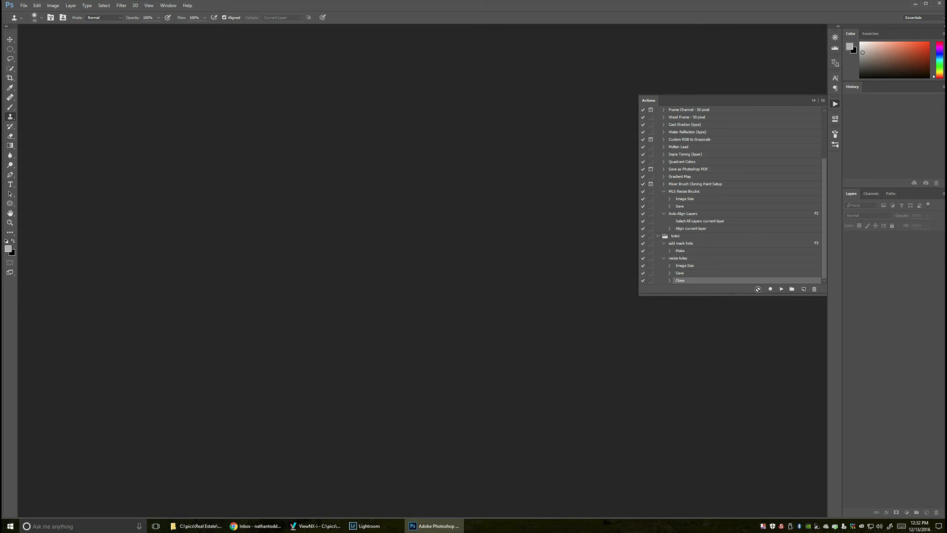
# - Confirm in ViewNX-i that the saved mls copy of 01.jpg is 1500×1000
pyautogui.press('alt+tab')
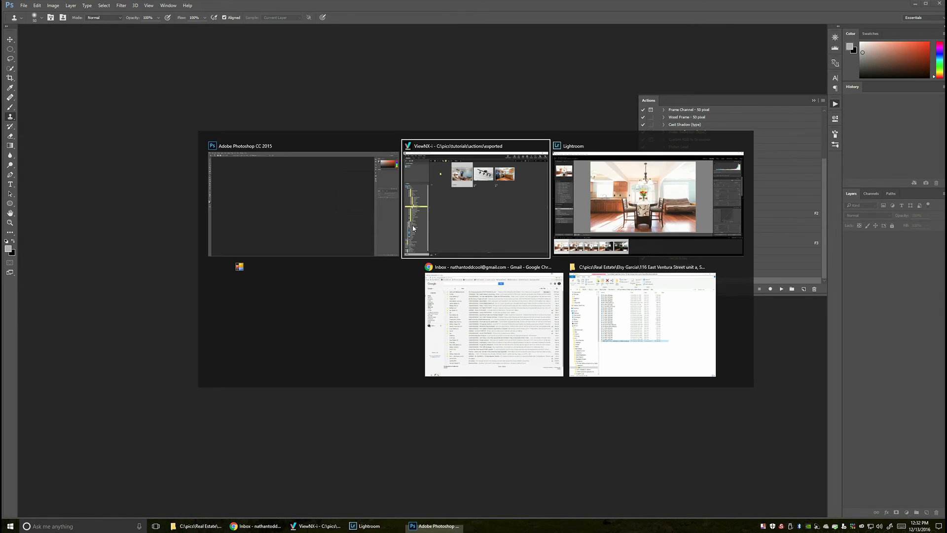
pyautogui.click(476, 199)
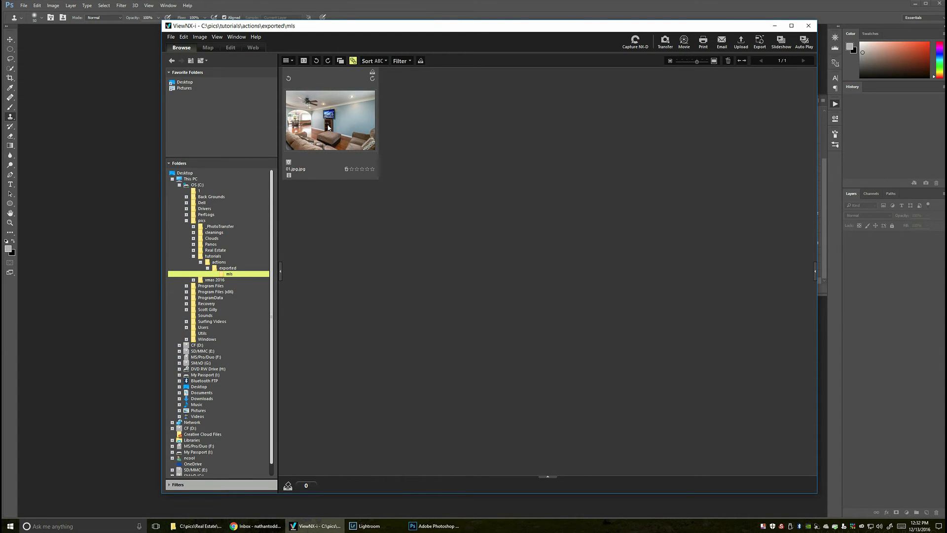
pyautogui.doubleClick(330, 120)
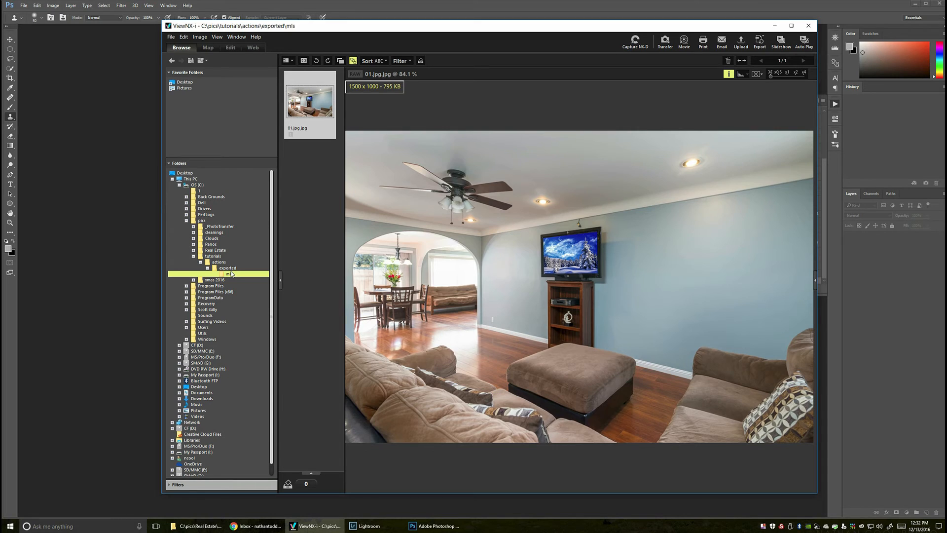
# - Delete the mls folder from exported and return to Photoshop
pyautogui.click(227, 268)
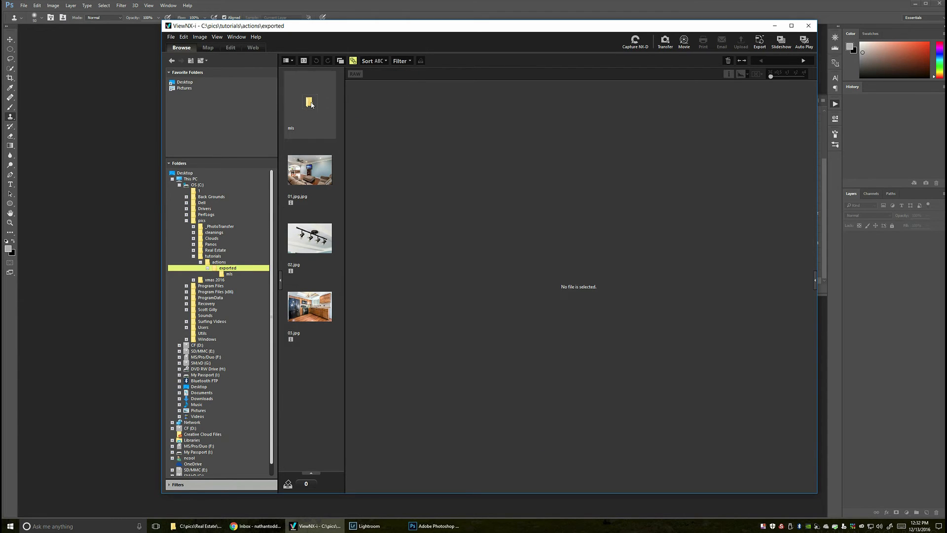
pyautogui.click(309, 102)
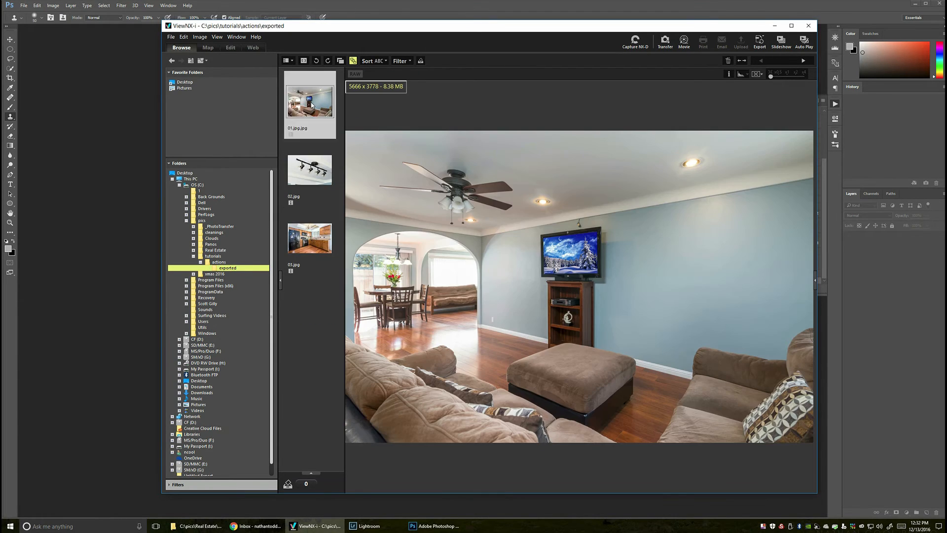
pyautogui.click(286, 60)
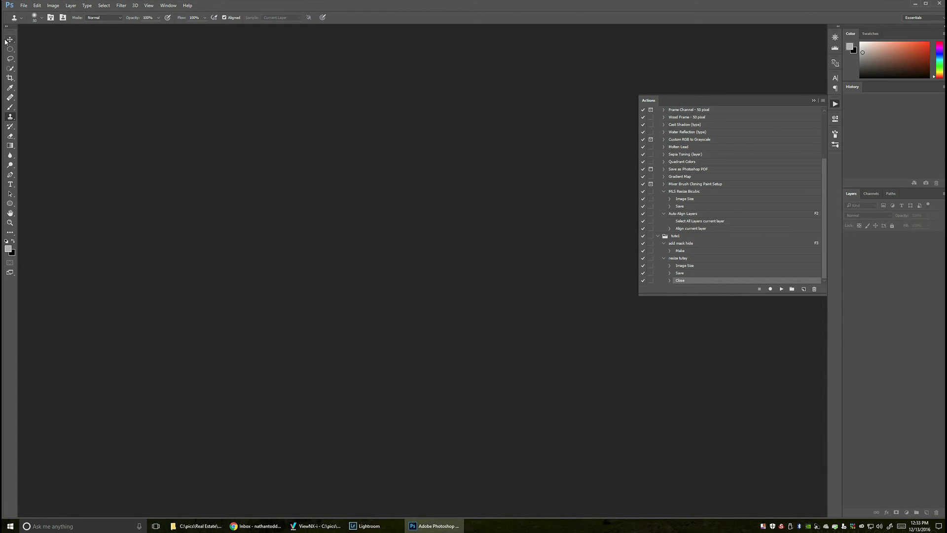
pyautogui.moveTo(10, 40)
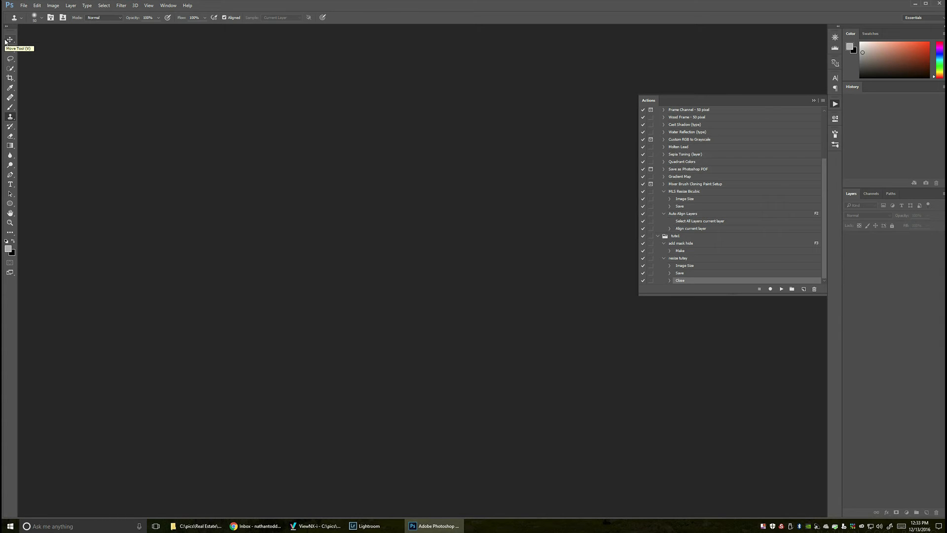
pyautogui.moveTo(25, 5)
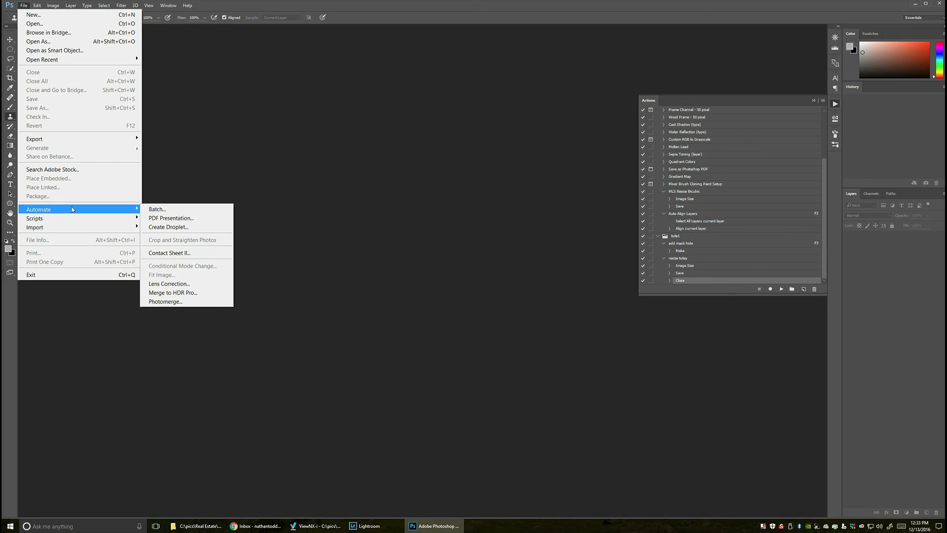
# - Open Batch and choose tute1's 'resize tutey' action to play
pyautogui.click(157, 209)
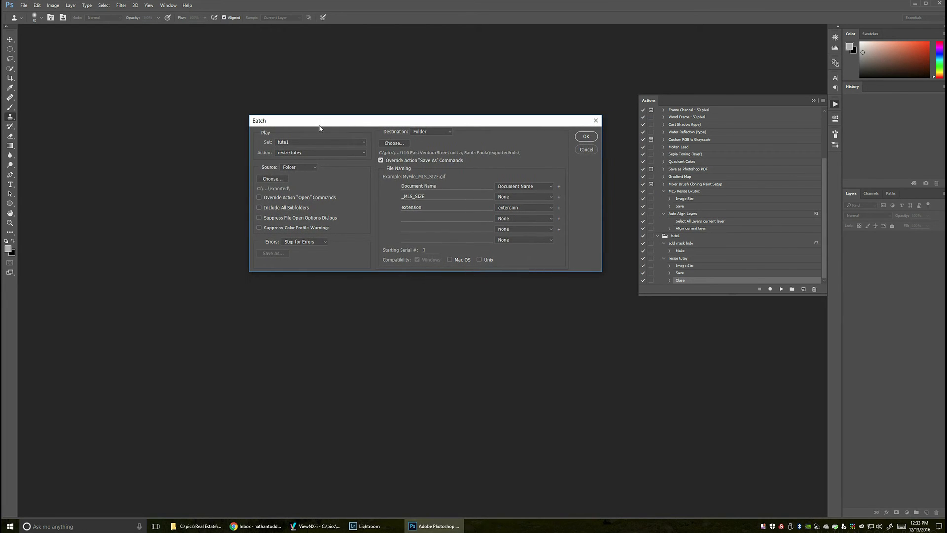
pyautogui.moveTo(310, 145)
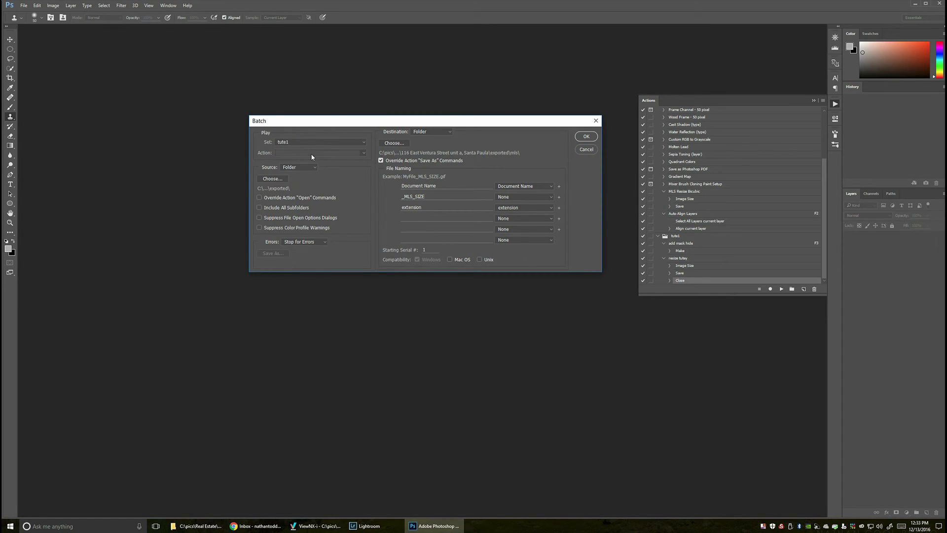
pyautogui.click(320, 152)
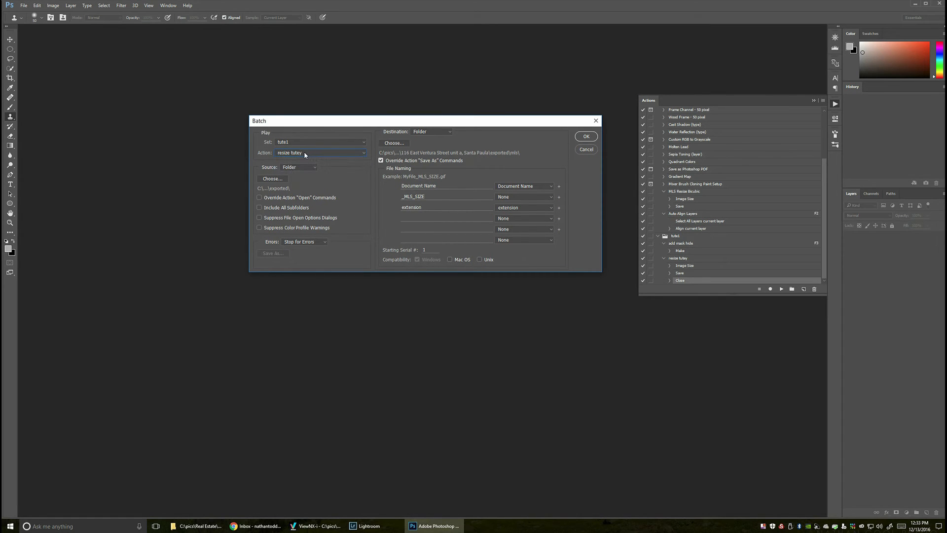
pyautogui.moveTo(296, 166)
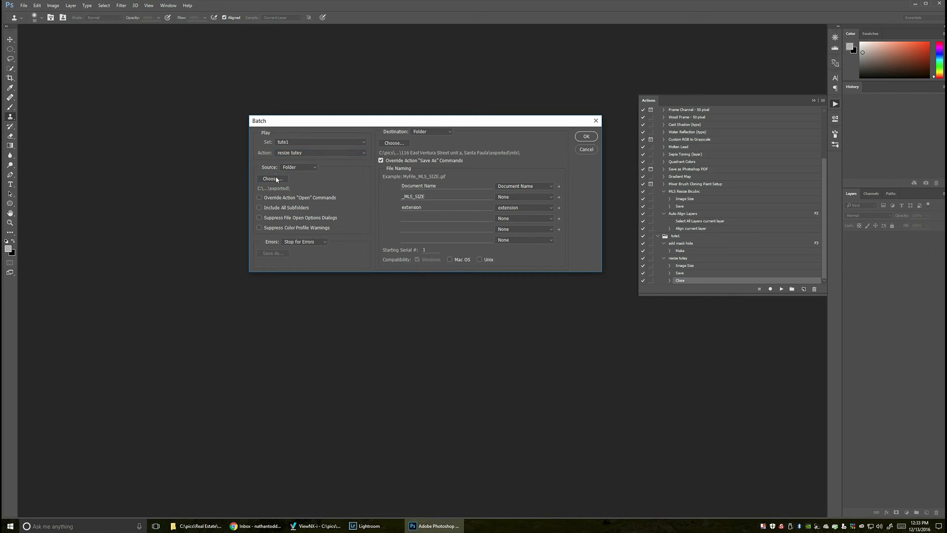
# - Set the batch source folder to pics\tutorials\actions\exported
pyautogui.click(272, 178)
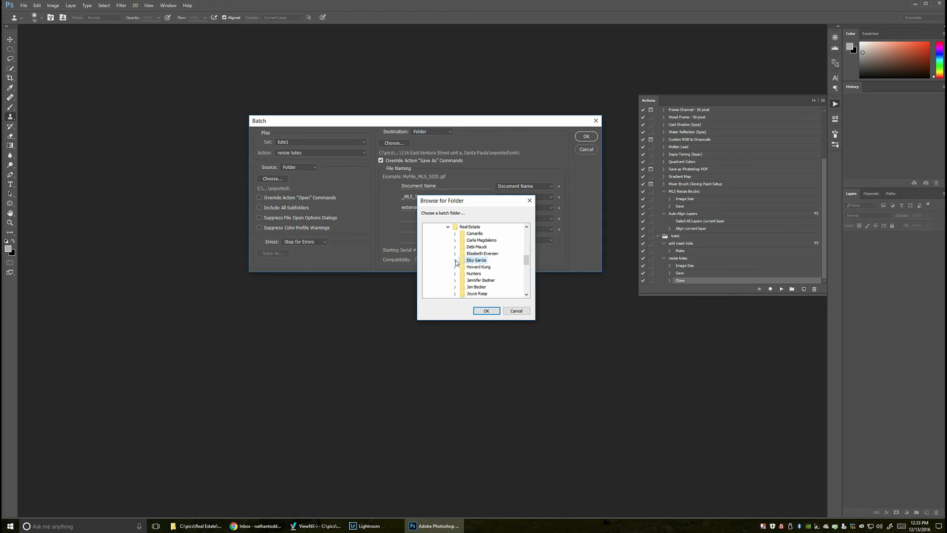
pyautogui.click(449, 227)
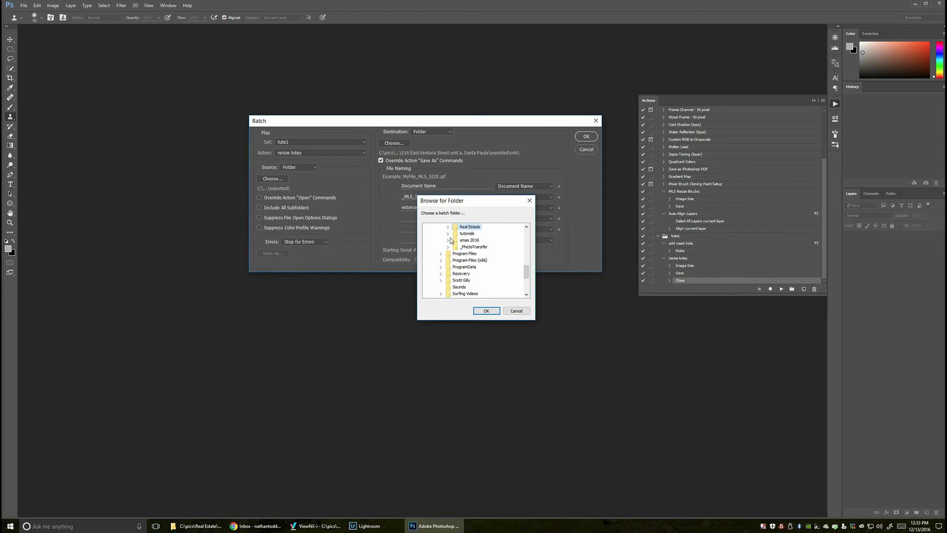
pyautogui.click(449, 234)
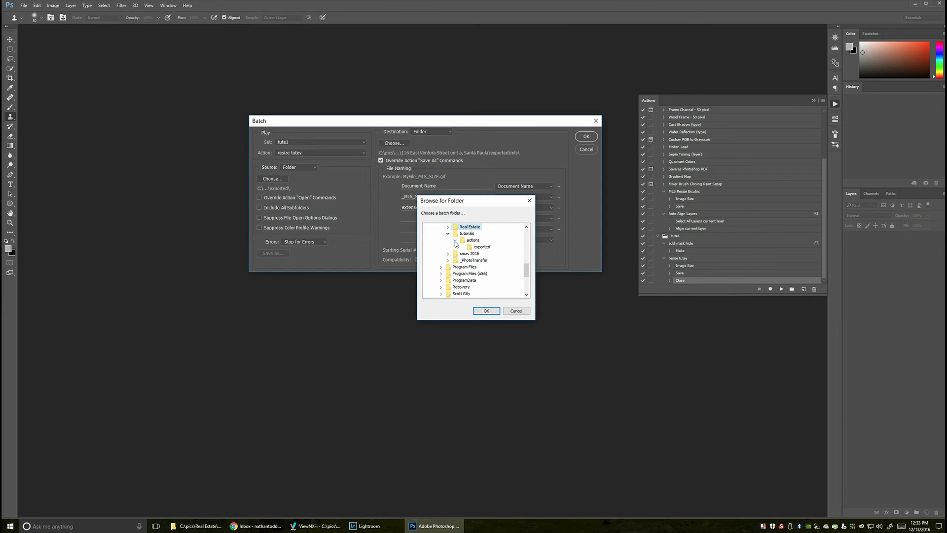
pyautogui.click(481, 247)
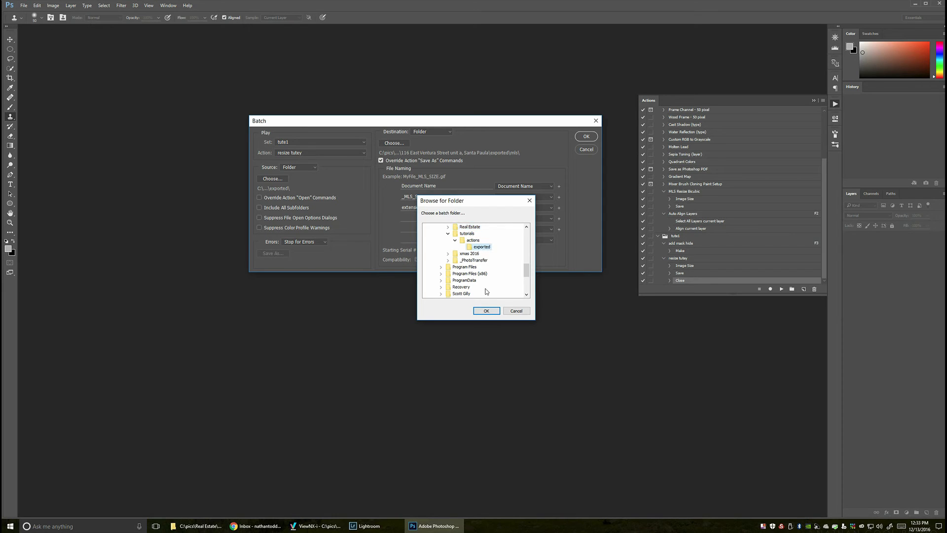
pyautogui.click(486, 310)
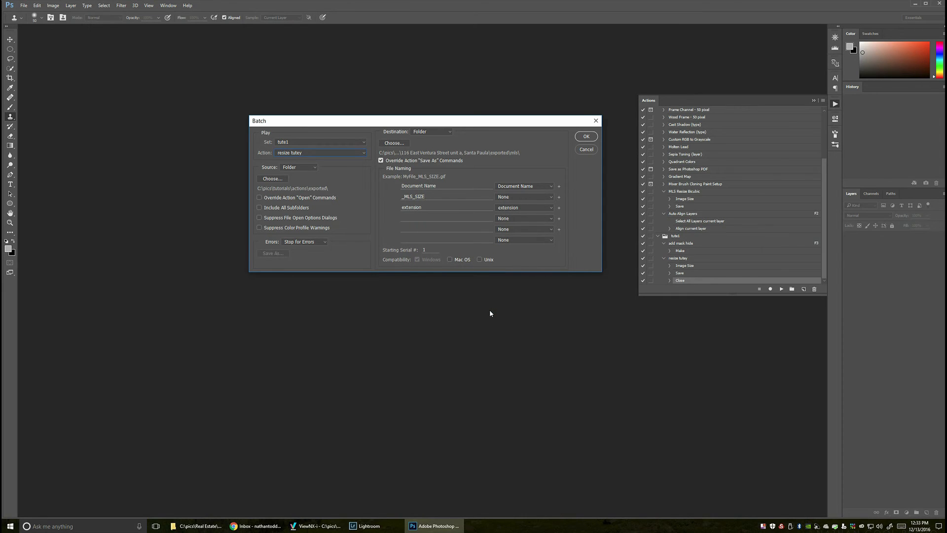
pyautogui.moveTo(468, 182)
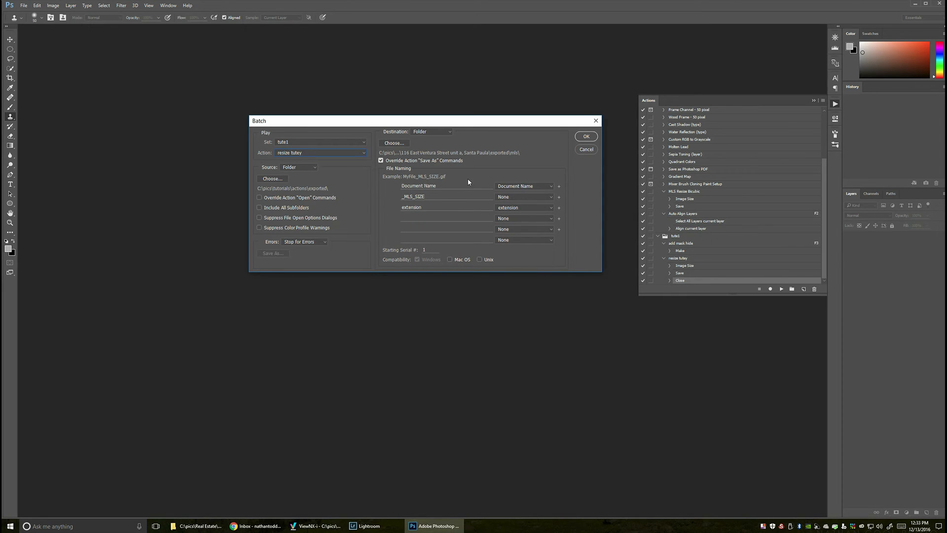
pyautogui.moveTo(466, 168)
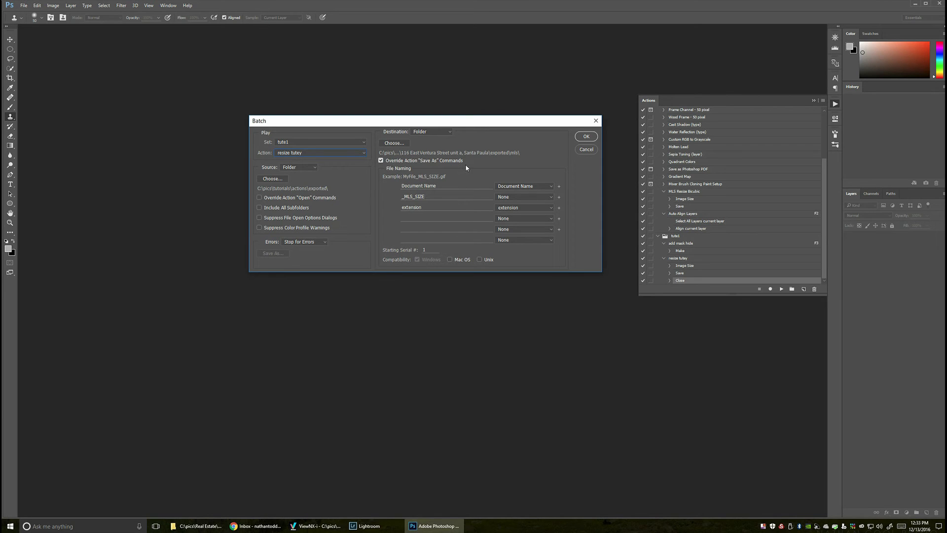
pyautogui.moveTo(448, 175)
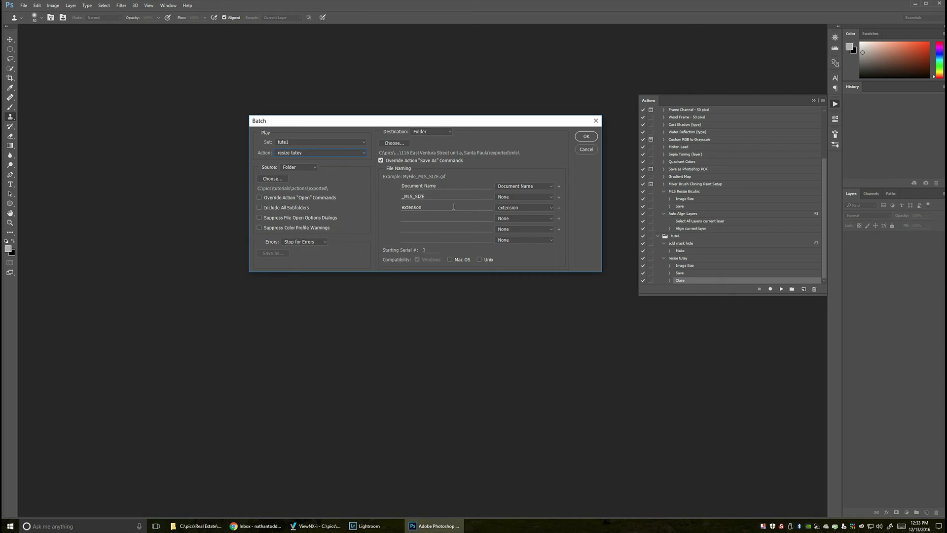
pyautogui.moveTo(519, 188)
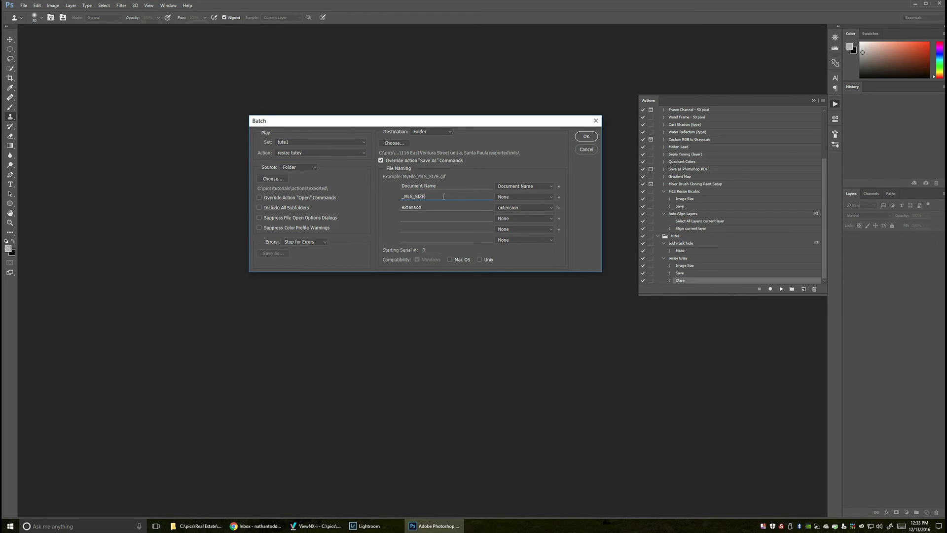
# - Replace SIZE with TUTES so the added file-name text reads _MLS_TUTES
pyautogui.press('Backspace')
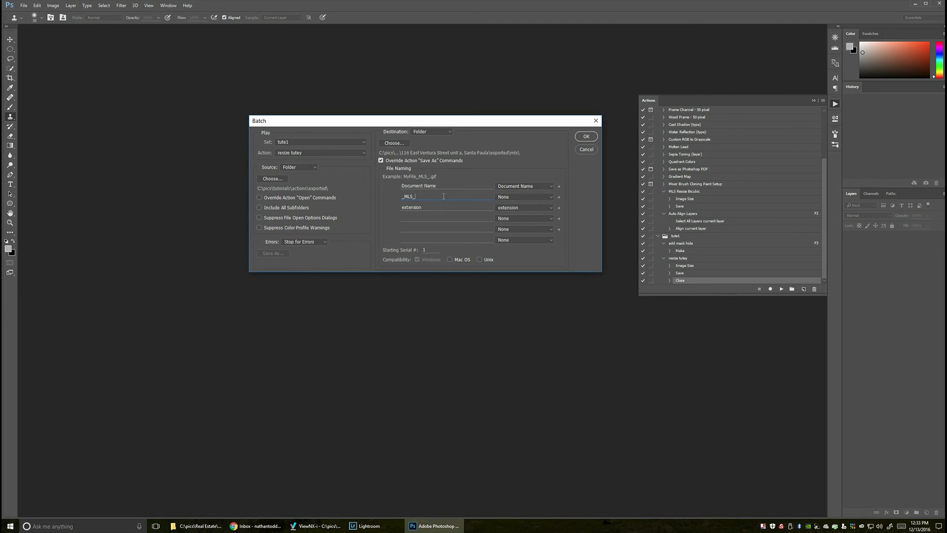
pyautogui.write('TUTES')
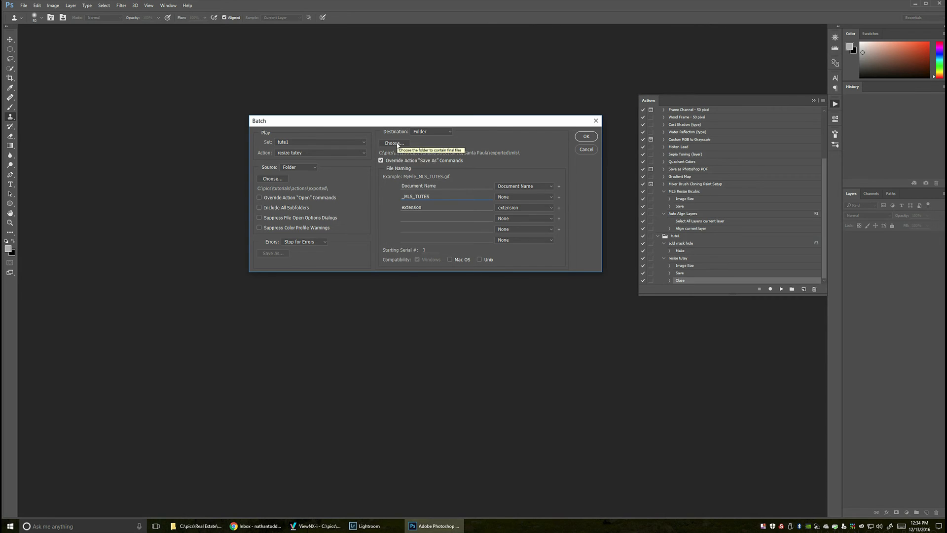
# - Make a new 'mlseses' folder inside exported as the batch destination and run the batch
pyautogui.click(393, 143)
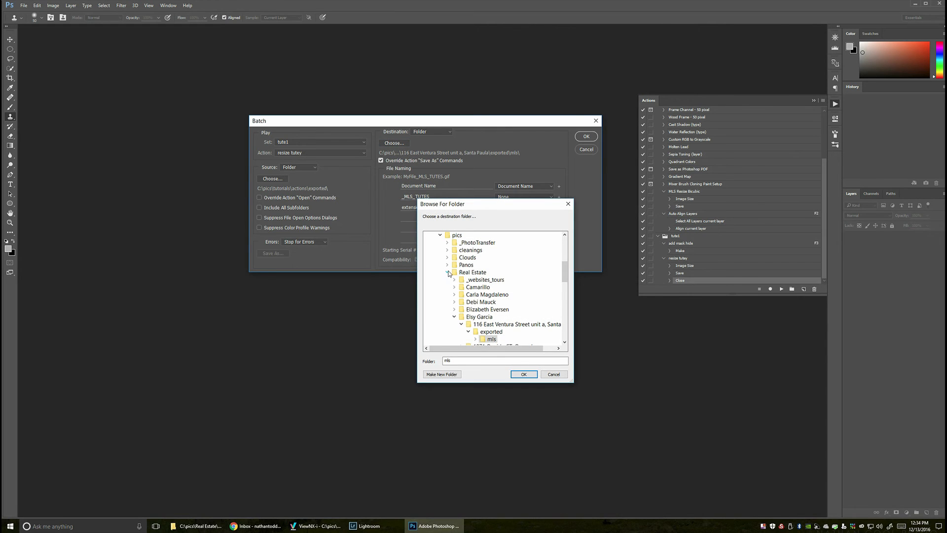
pyautogui.click(448, 271)
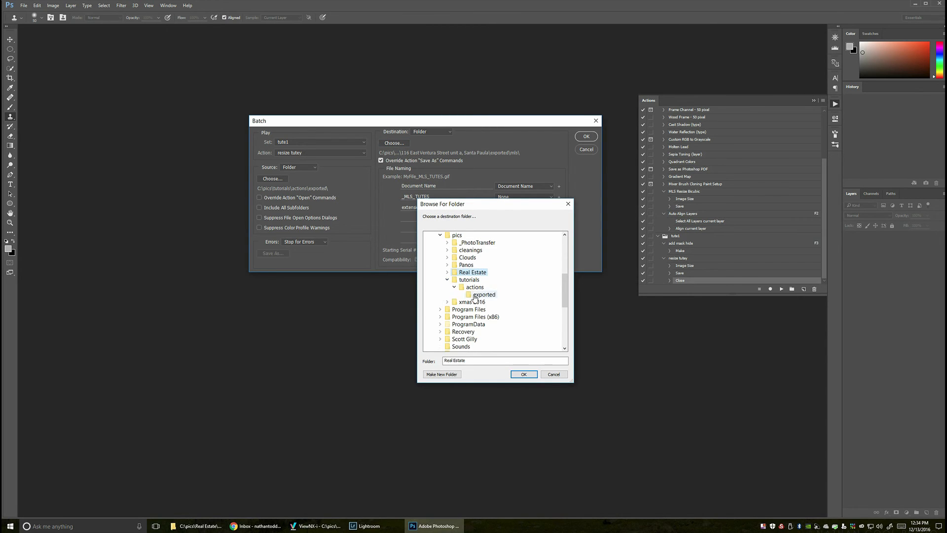
pyautogui.click(441, 374)
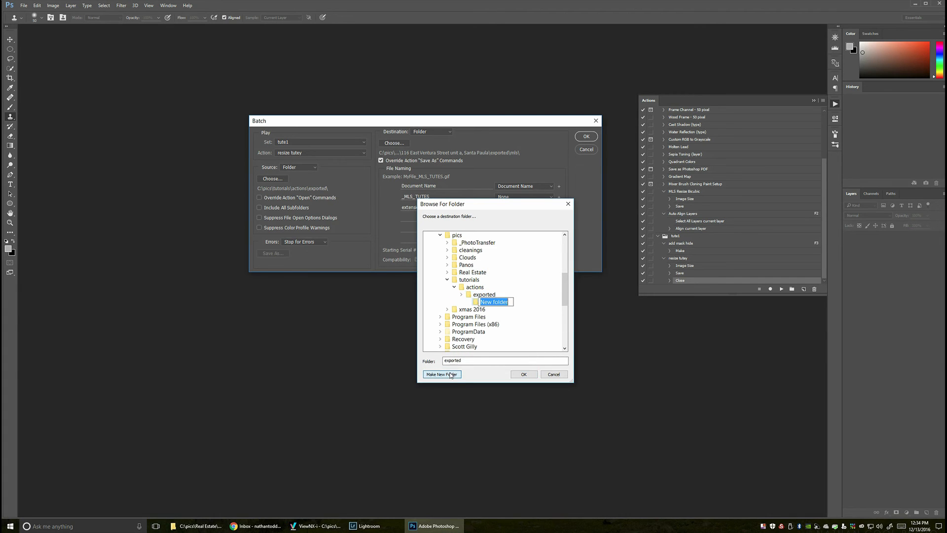
pyautogui.write('mlseses')
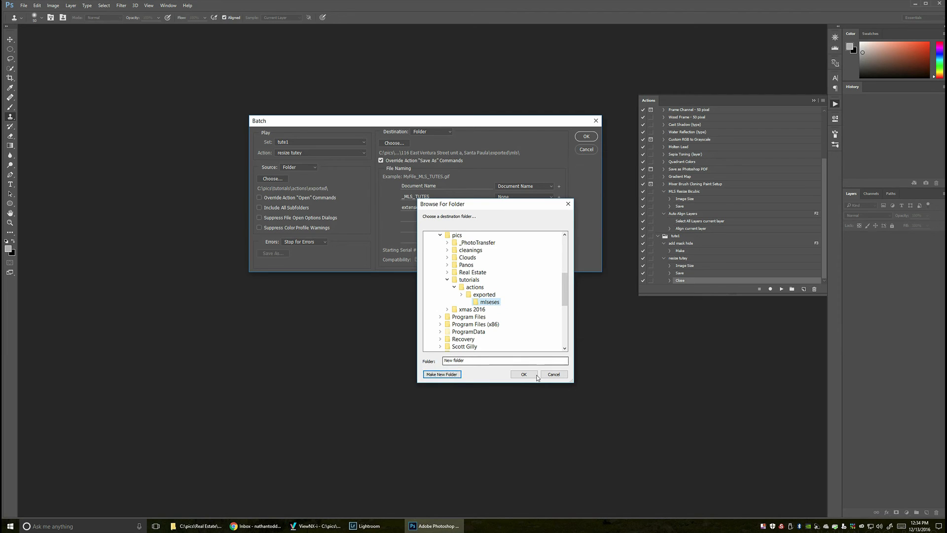
pyautogui.click(523, 374)
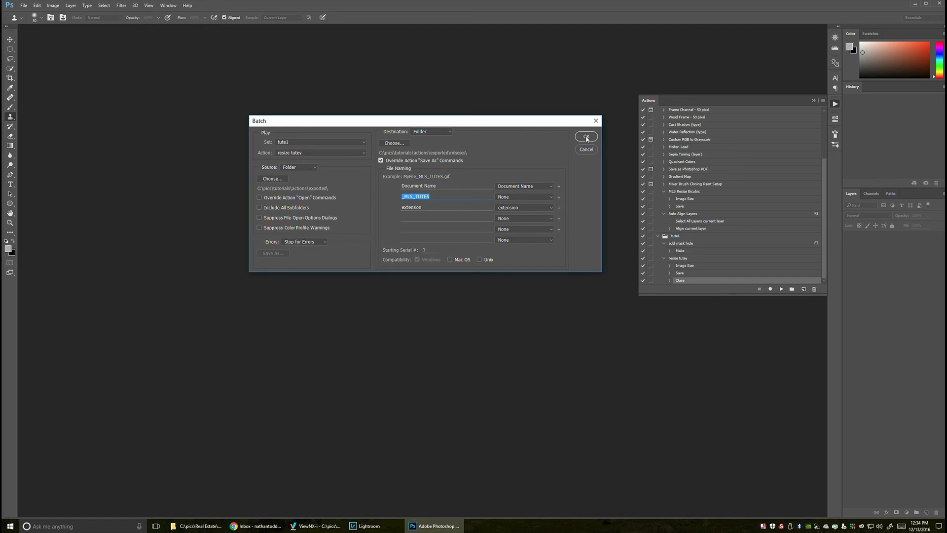
pyautogui.click(584, 136)
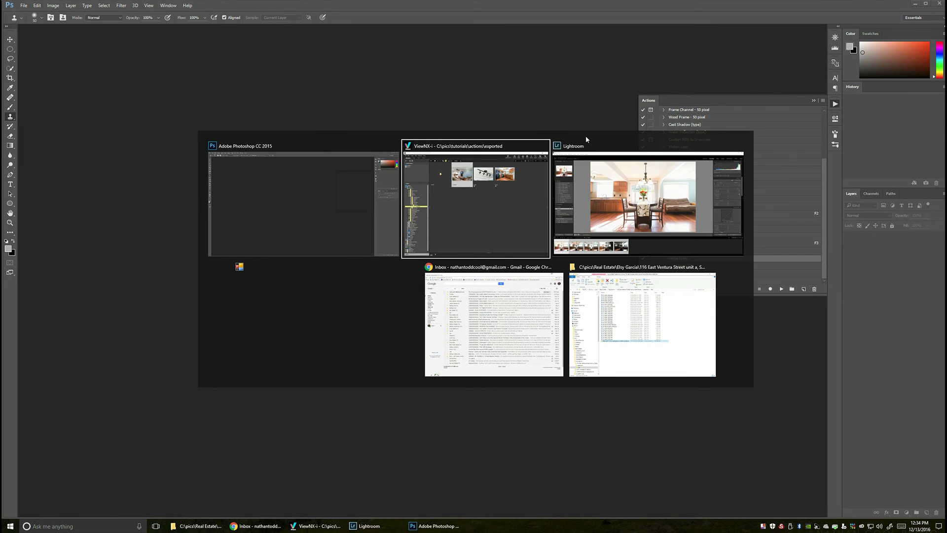
# - Open mlseses in ViewNX-i and confirm the kitchen and living-room _MLS_TUTES photos are 1500 px wide
pyautogui.click(475, 199)
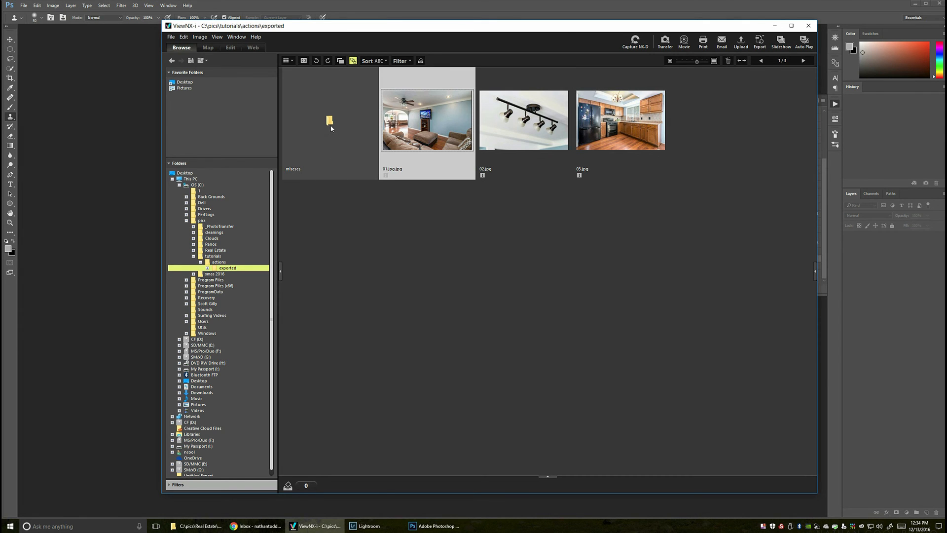
pyautogui.doubleClick(329, 121)
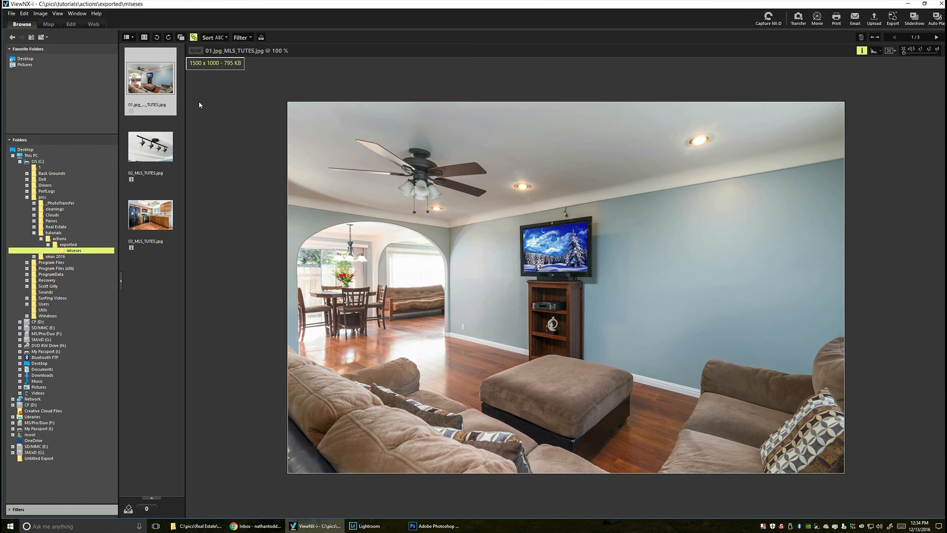
pyautogui.moveTo(150, 147)
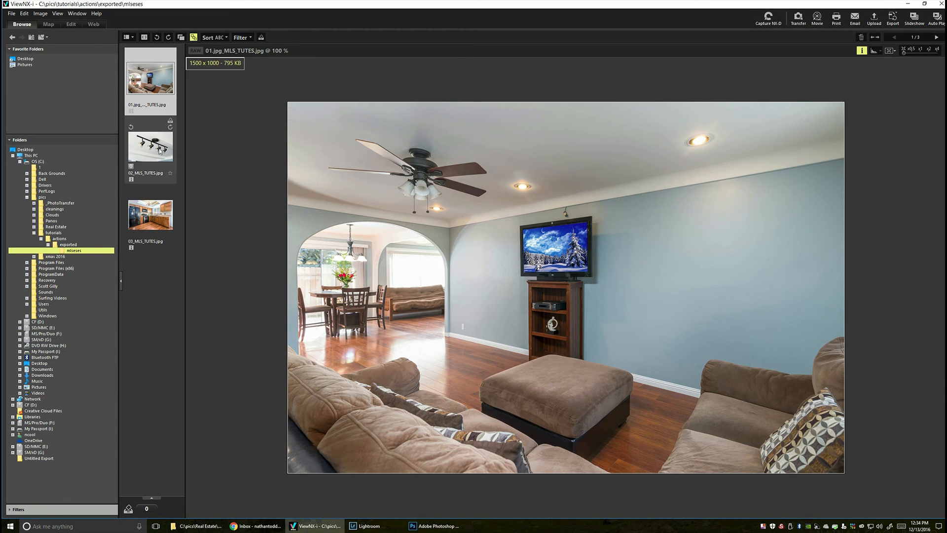
pyautogui.click(149, 147)
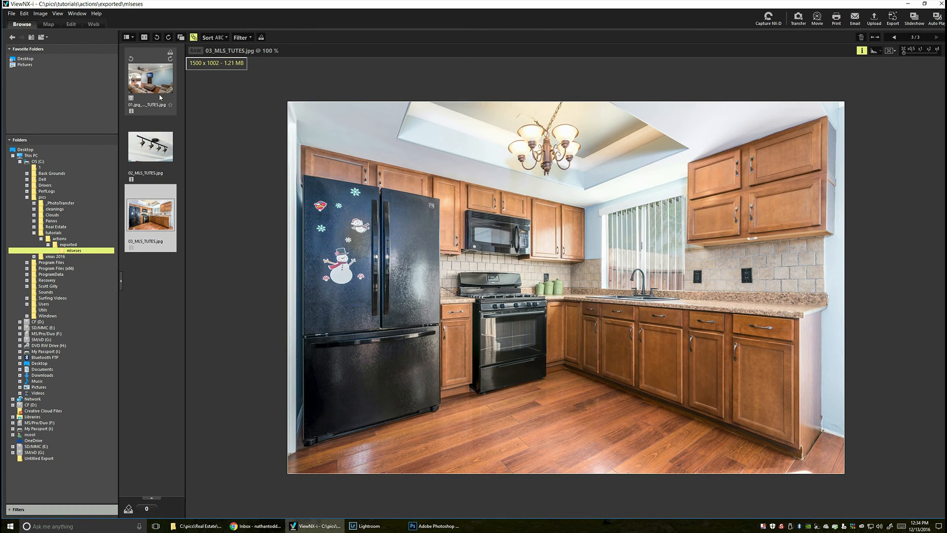
pyautogui.click(149, 79)
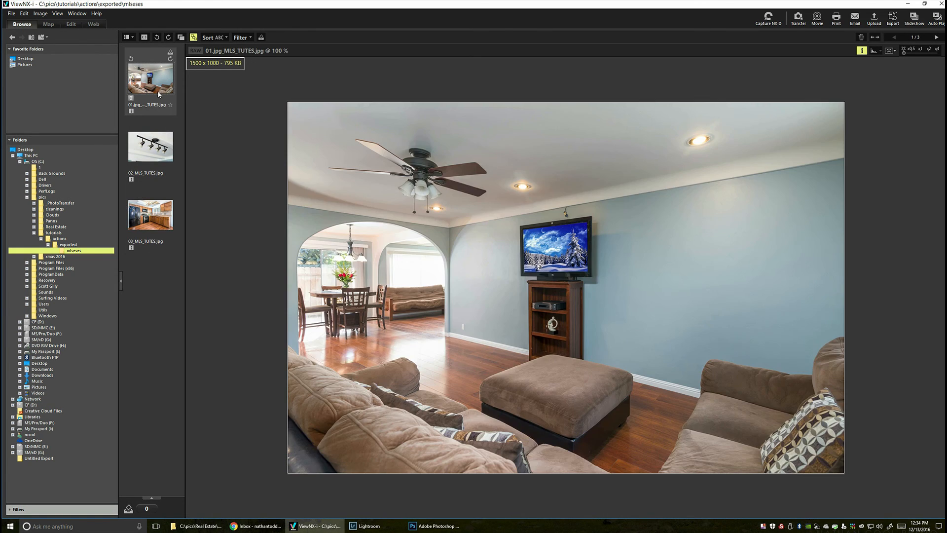